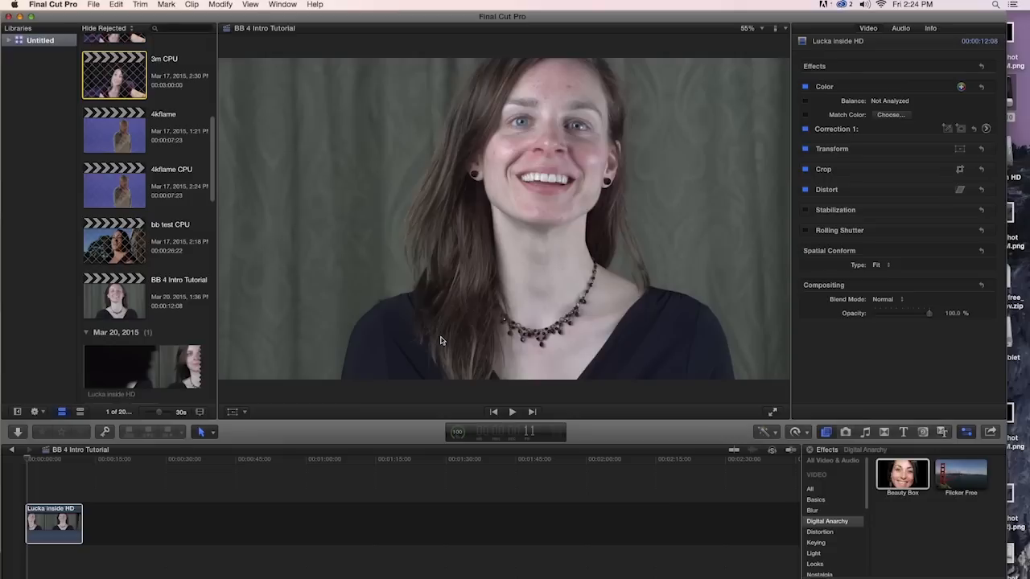
mouse_move(829, 457)
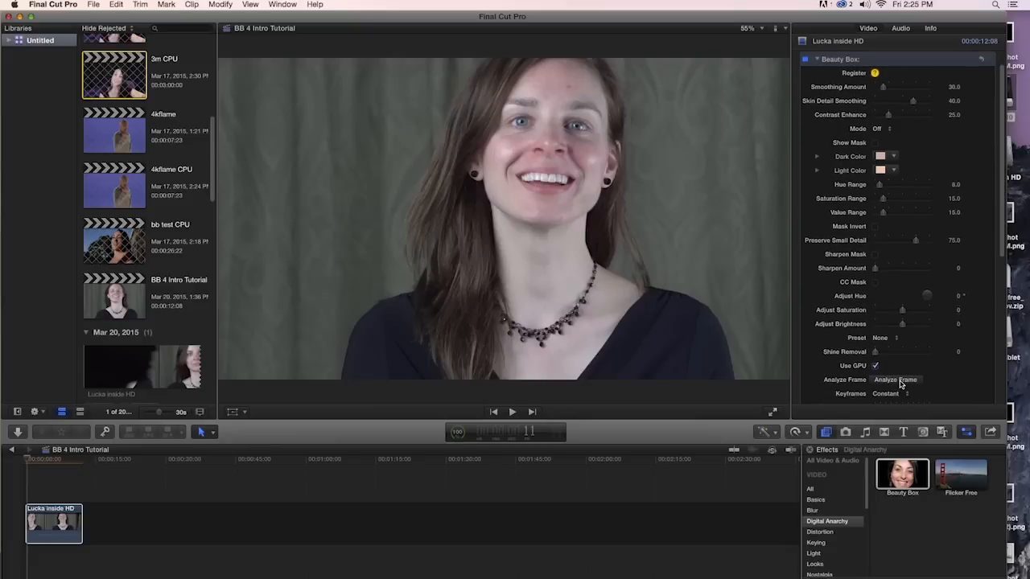
mouse_move(907, 385)
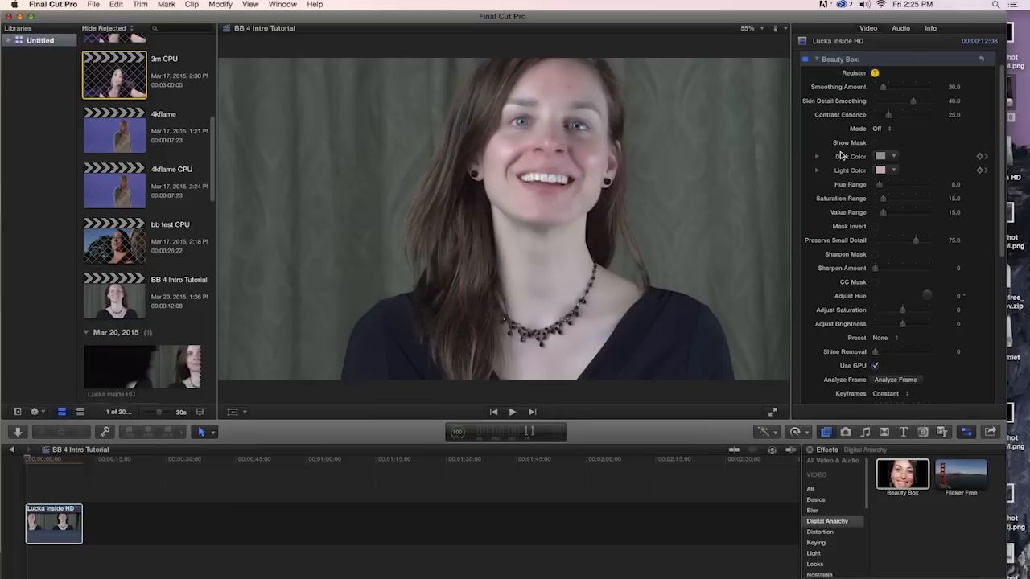
click(875, 142)
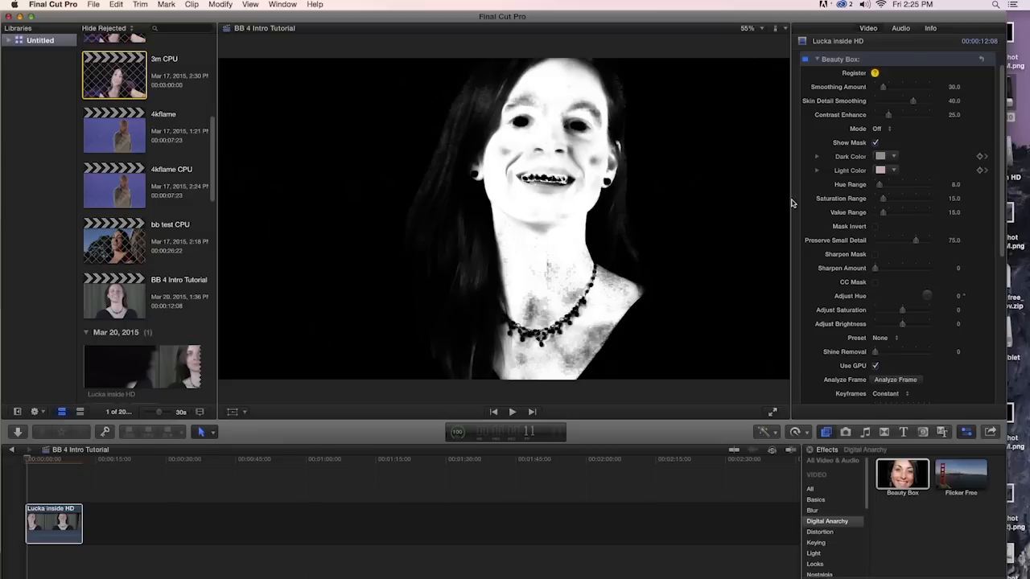
mouse_move(776, 240)
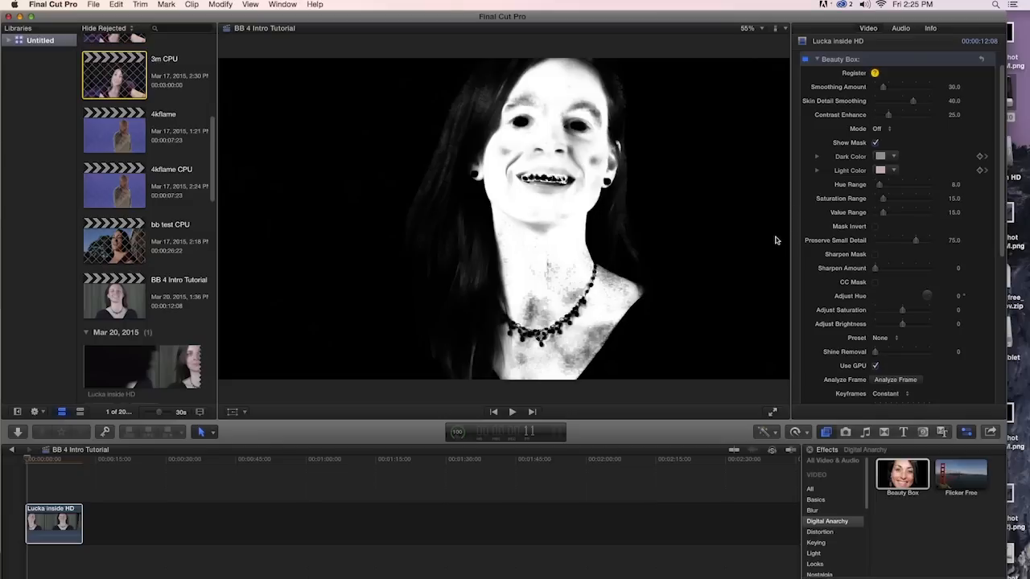
mouse_move(780, 233)
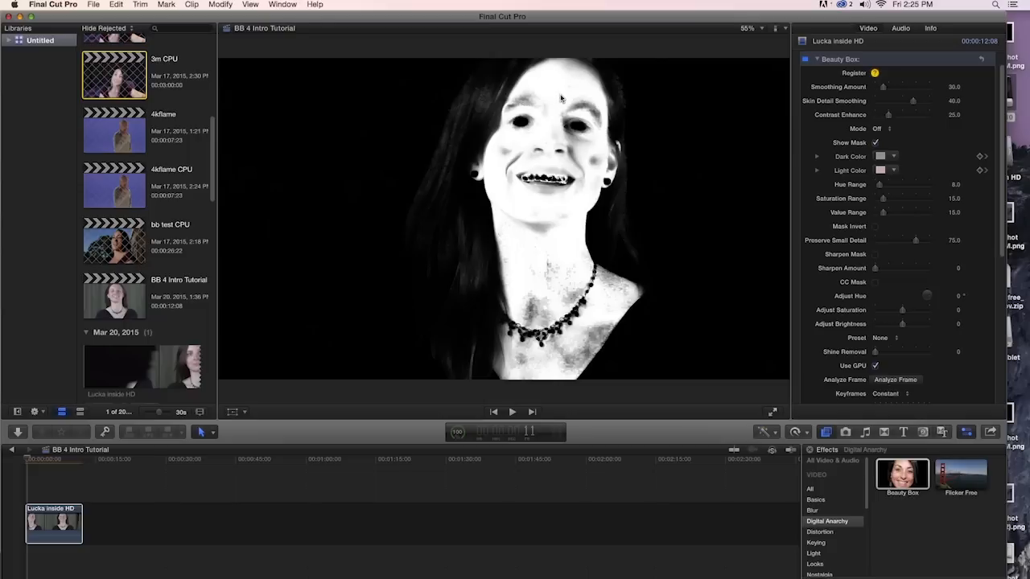
mouse_move(721, 172)
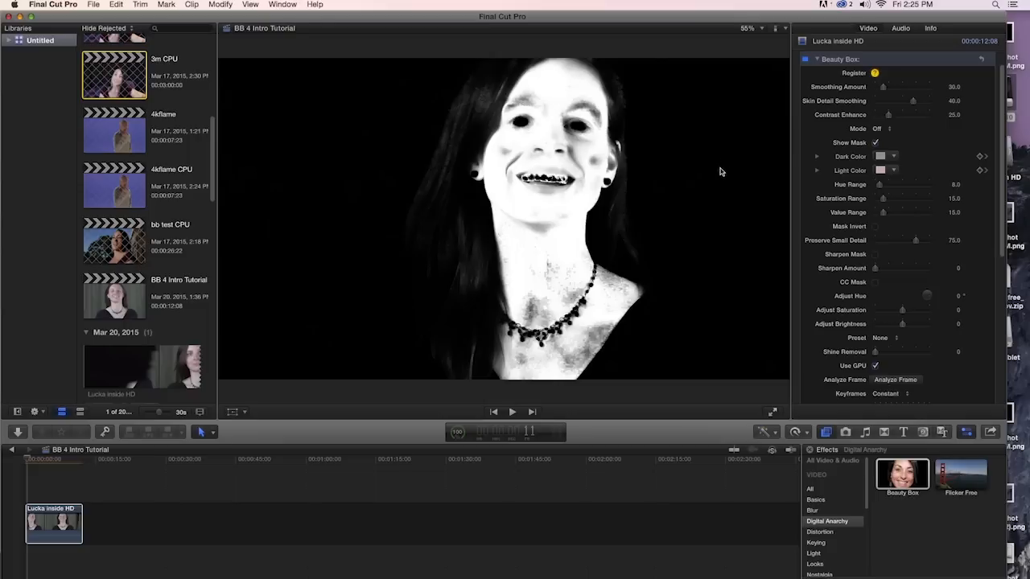
mouse_move(595, 330)
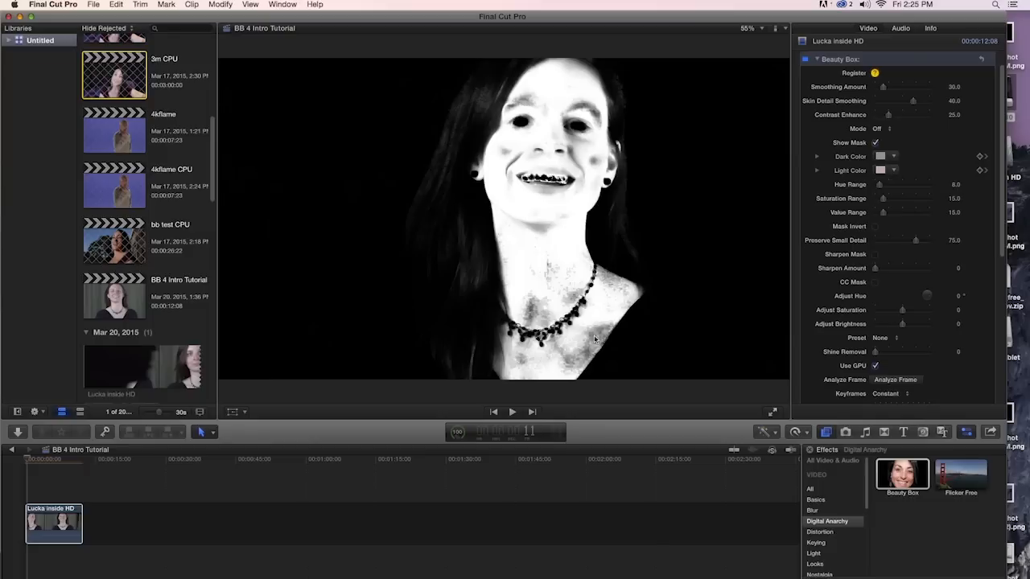
mouse_move(580, 145)
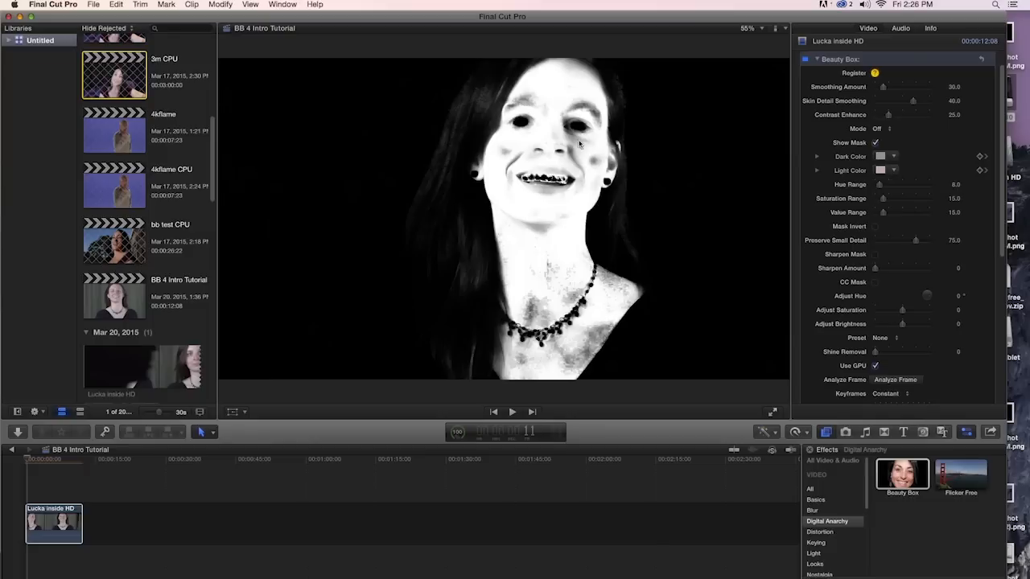
mouse_move(575, 143)
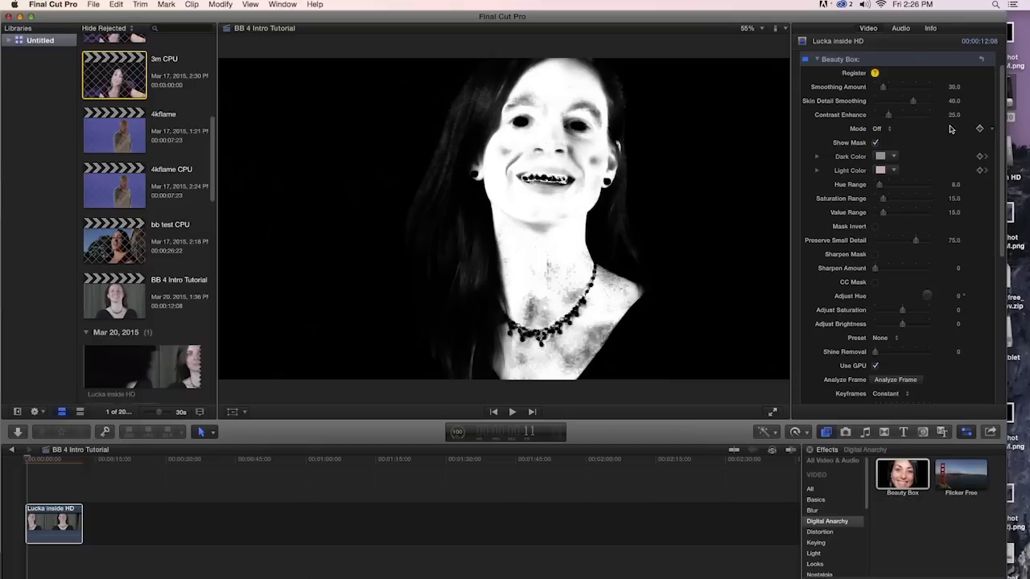
click(875, 143)
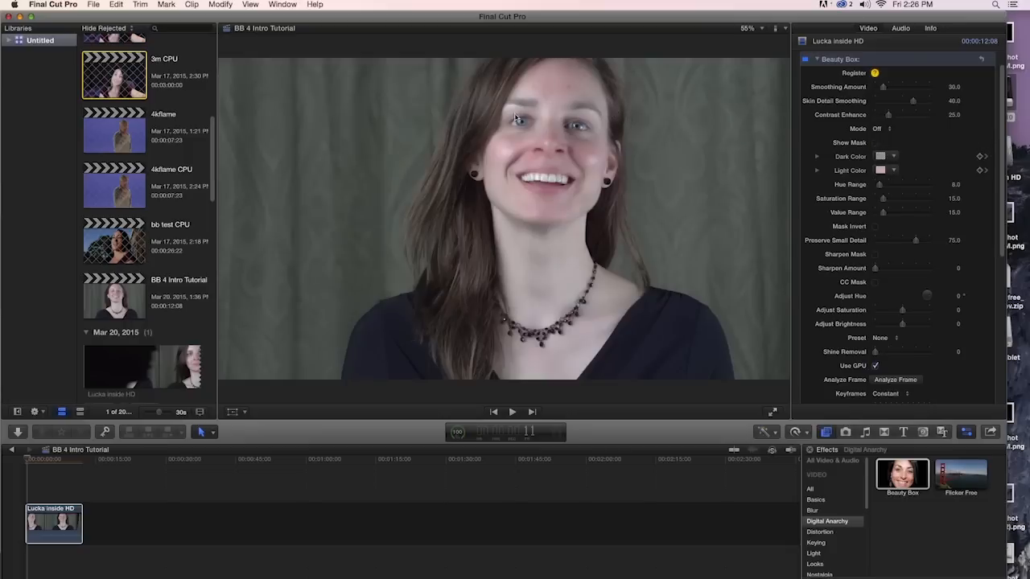
mouse_move(690, 92)
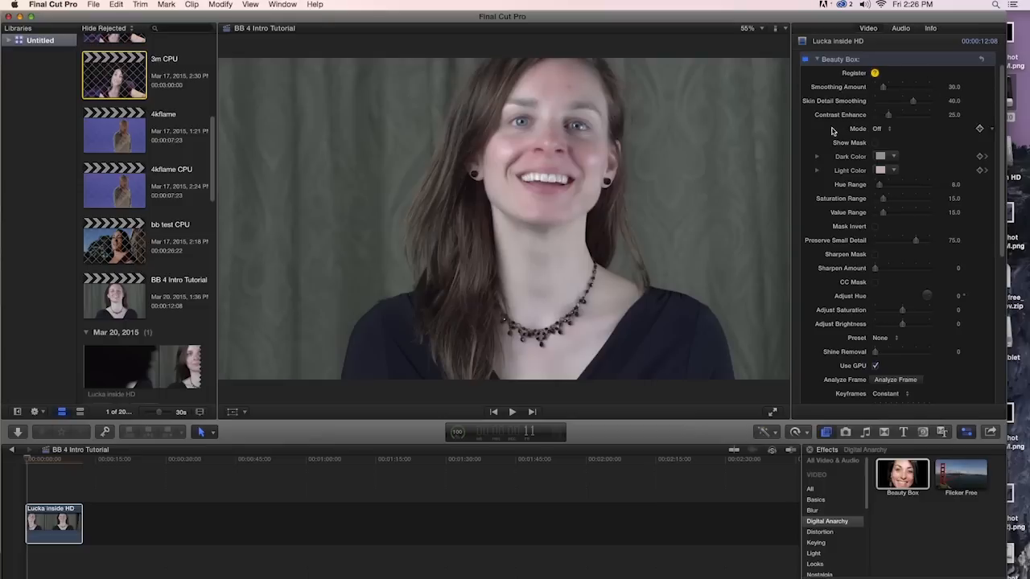
- Set the viewer zoom to 100% to inspect Lucka's face at full resolution
click(751, 29)
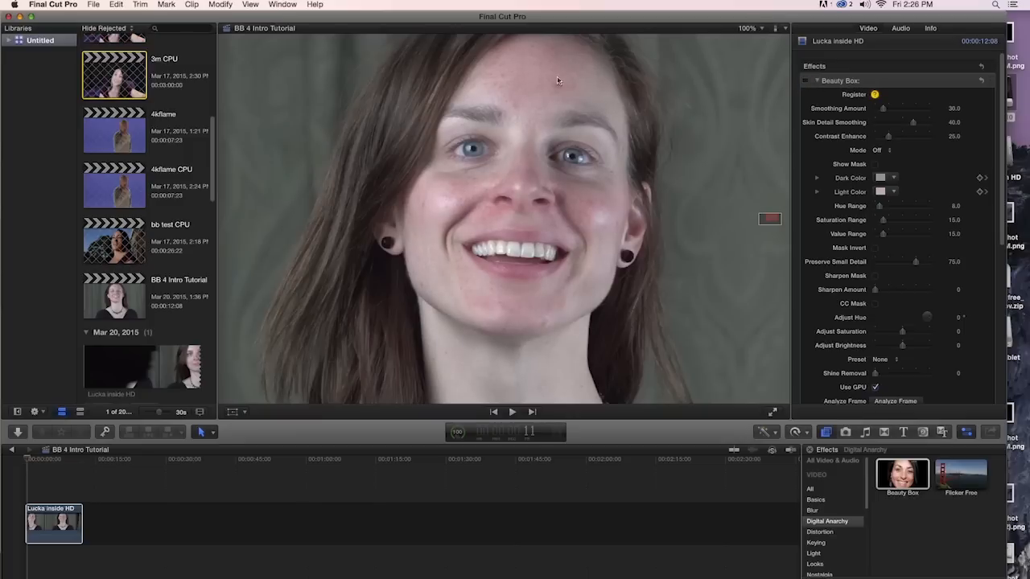
mouse_move(591, 222)
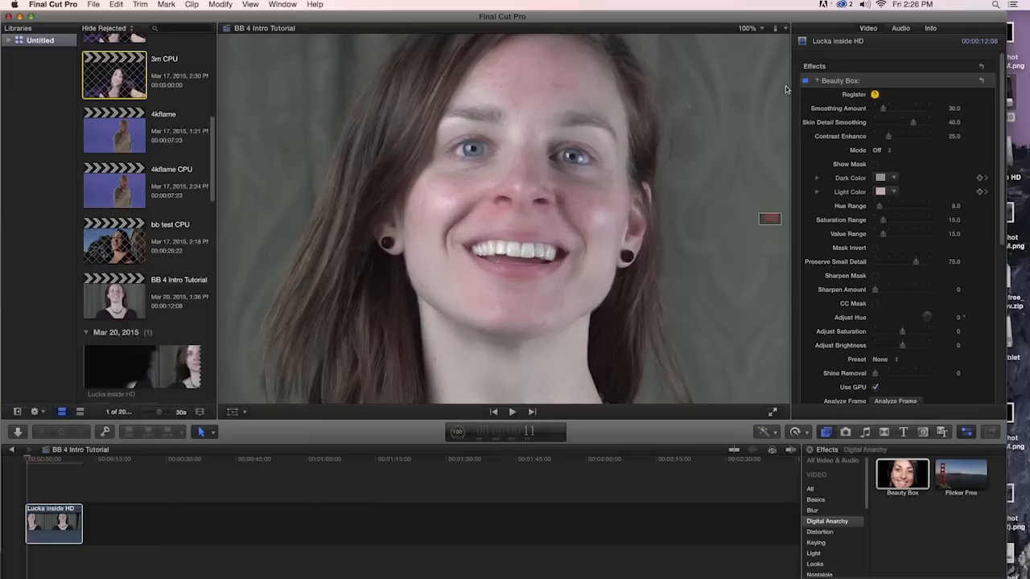
mouse_move(670, 167)
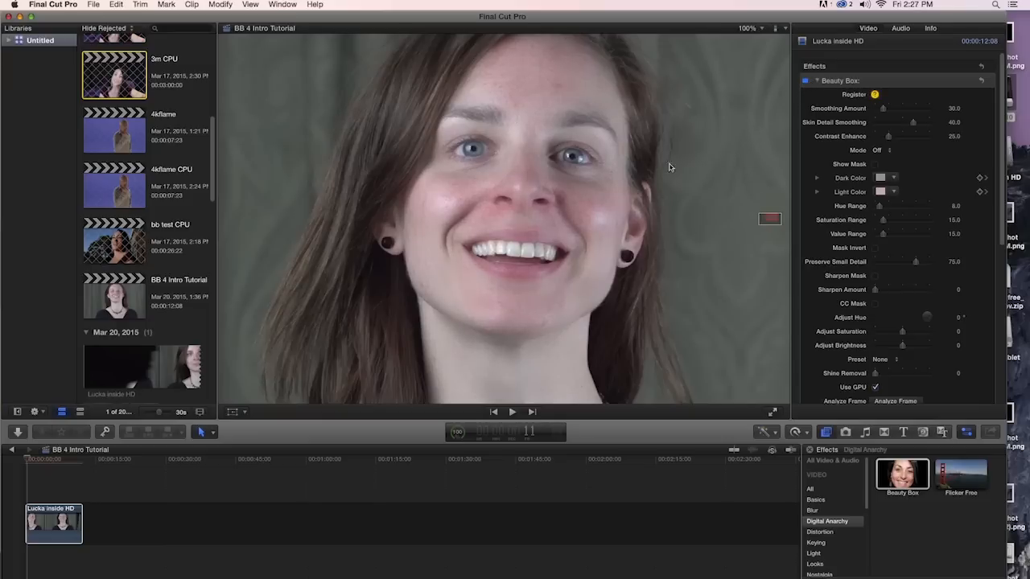
mouse_move(564, 120)
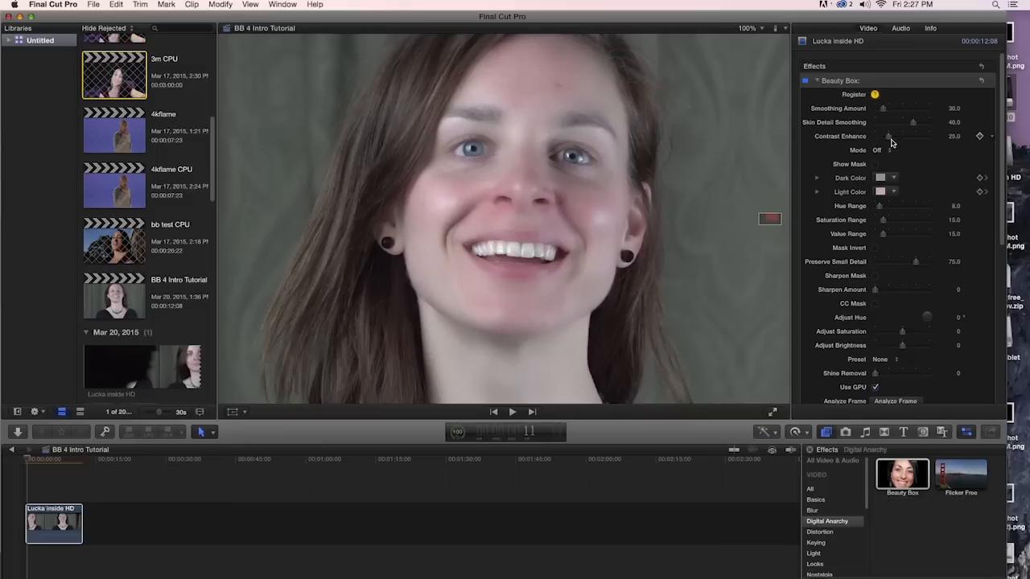
- Raise Contrast Enhance to 100 and start lowering Skin Detail Smoothing toward 25
drag(888, 136, 929, 136)
text(2)
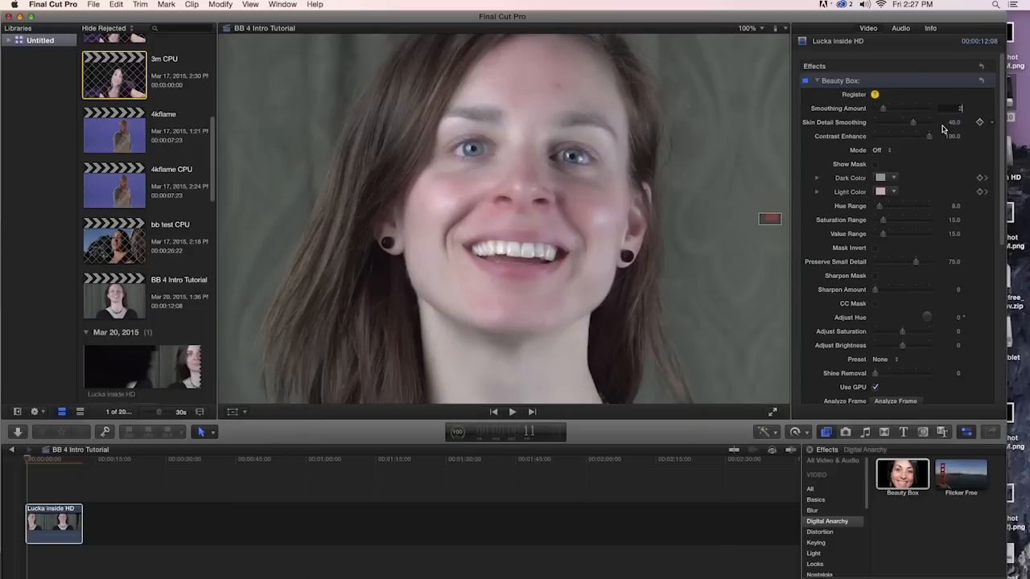
click(954, 107)
text(5.0)
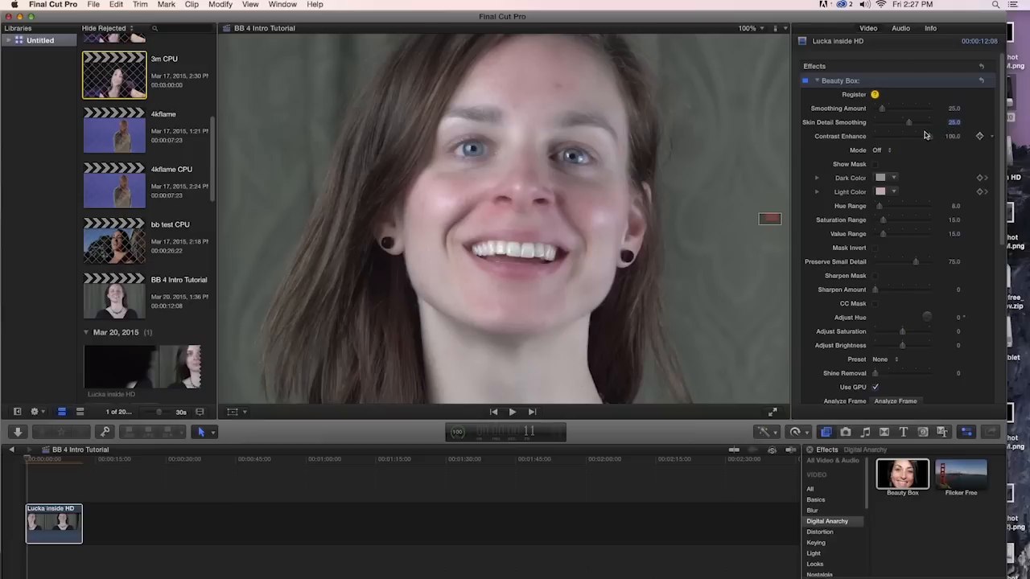
mouse_move(923, 151)
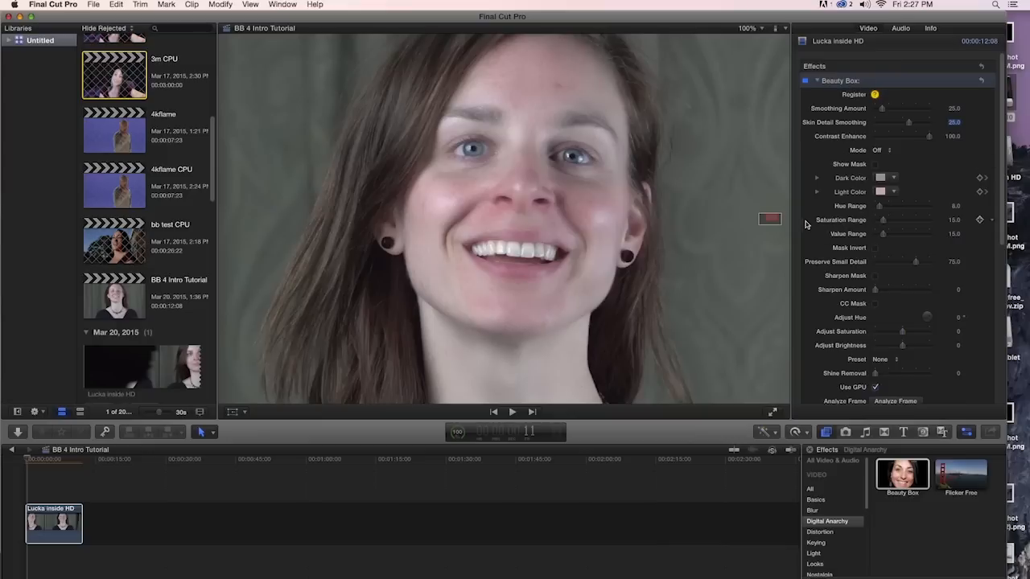
mouse_move(804, 225)
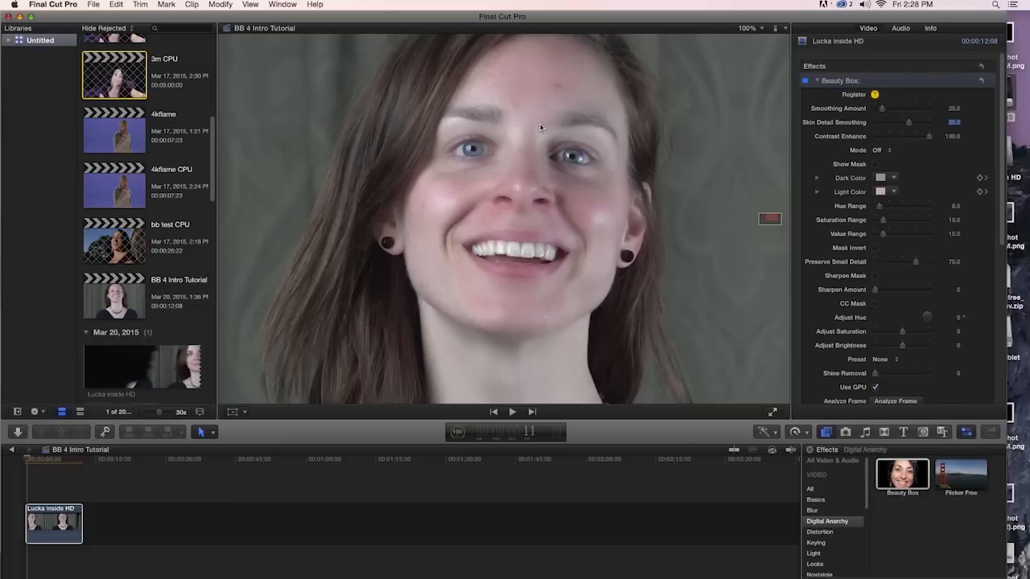
mouse_move(531, 121)
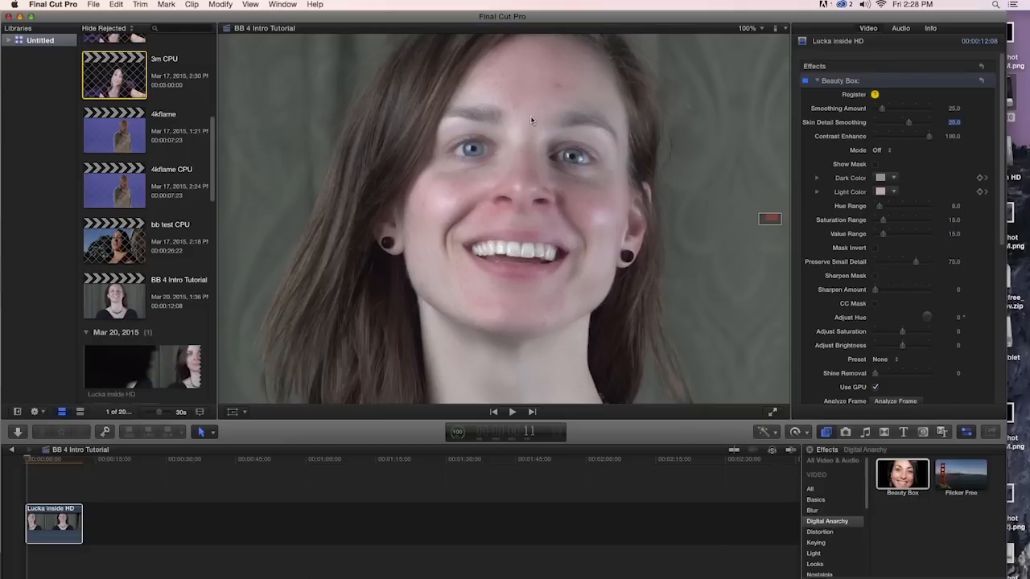
mouse_move(597, 134)
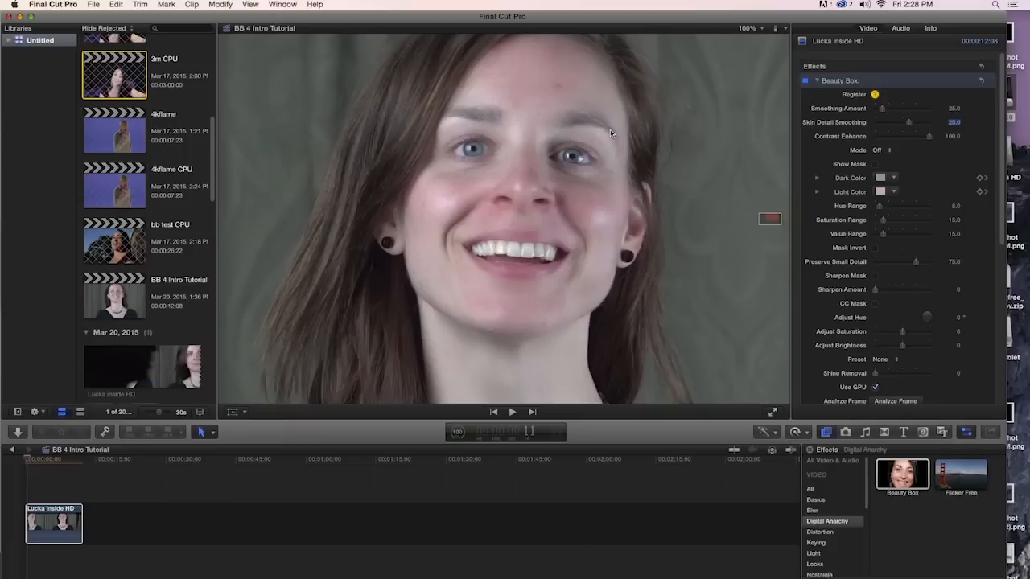
mouse_move(628, 127)
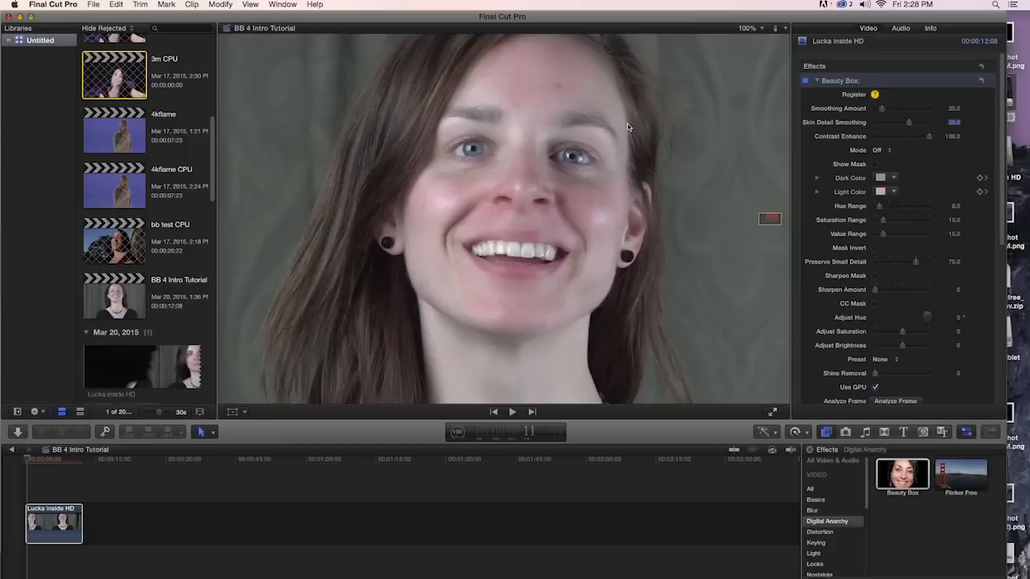
mouse_move(519, 76)
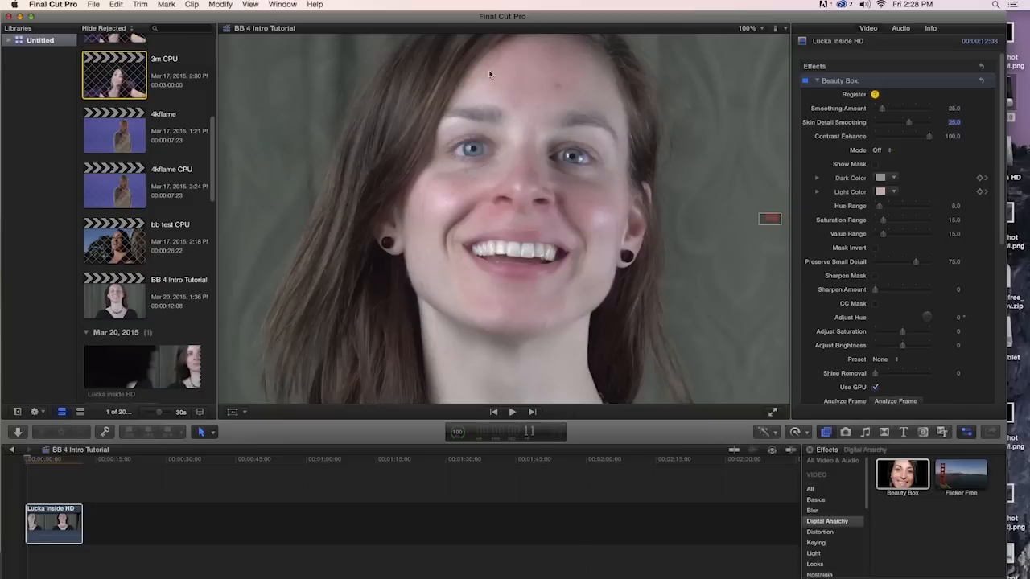
mouse_move(608, 210)
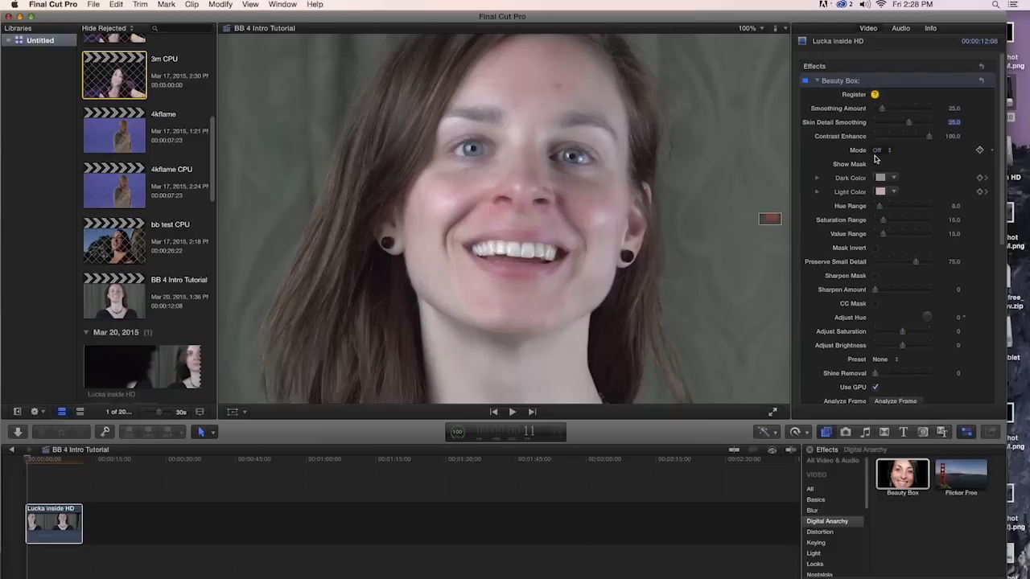
click(875, 164)
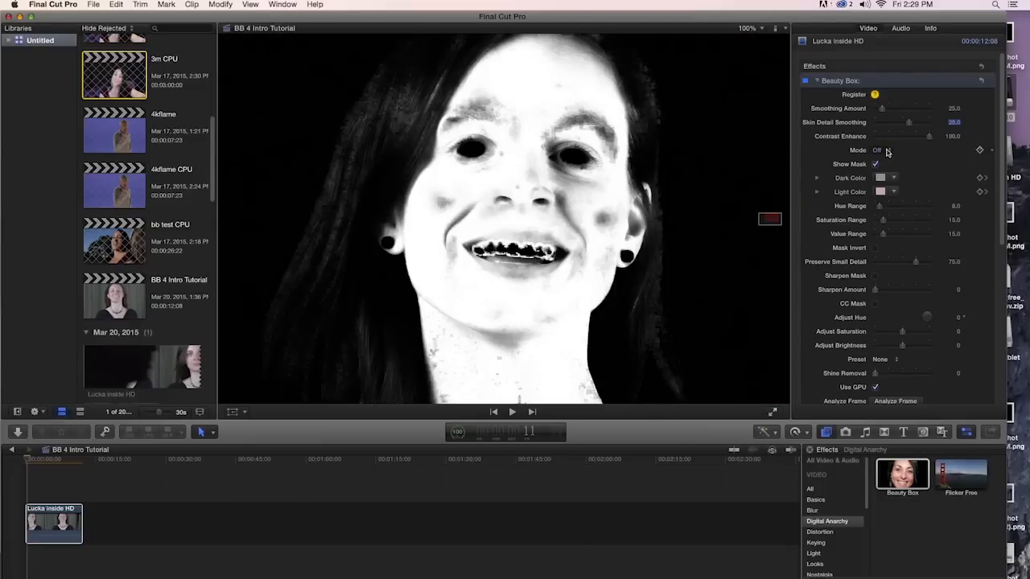
click(882, 150)
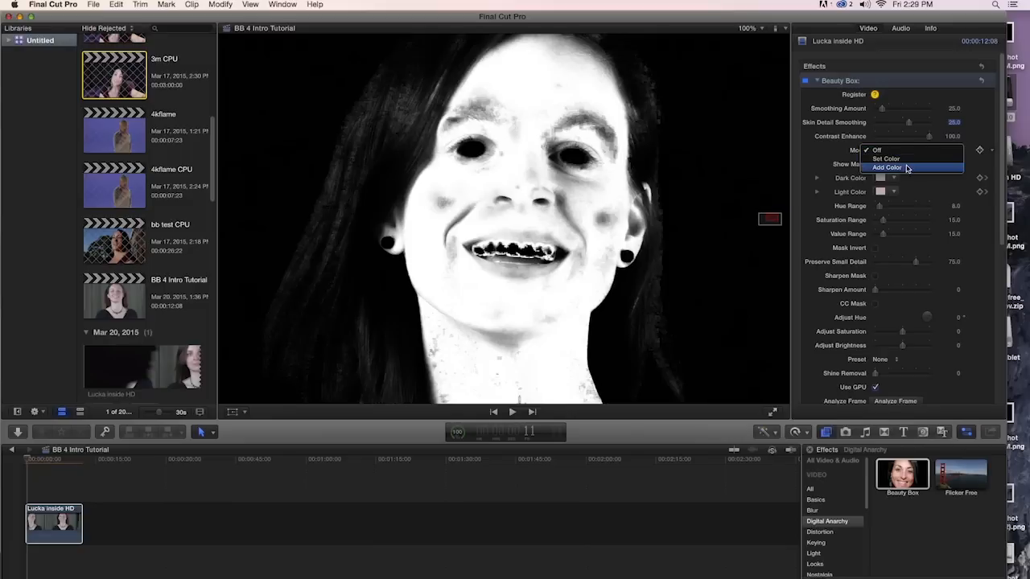
click(886, 168)
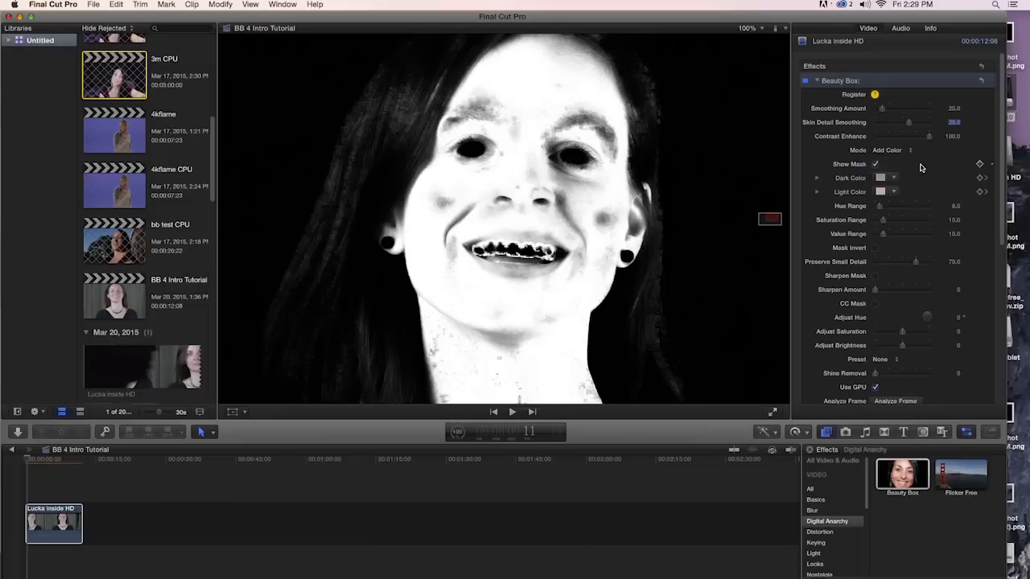
click(749, 27)
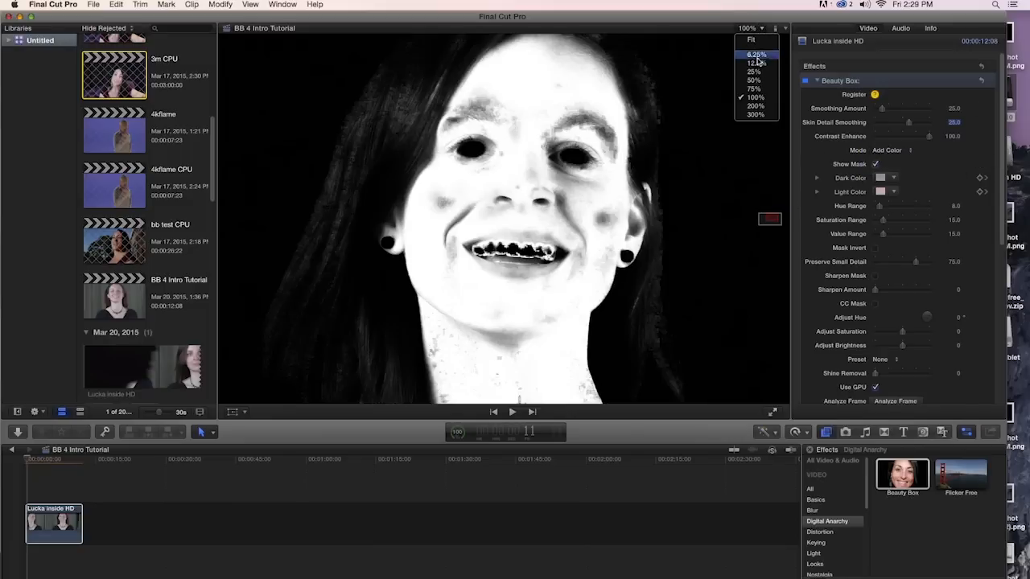
click(752, 88)
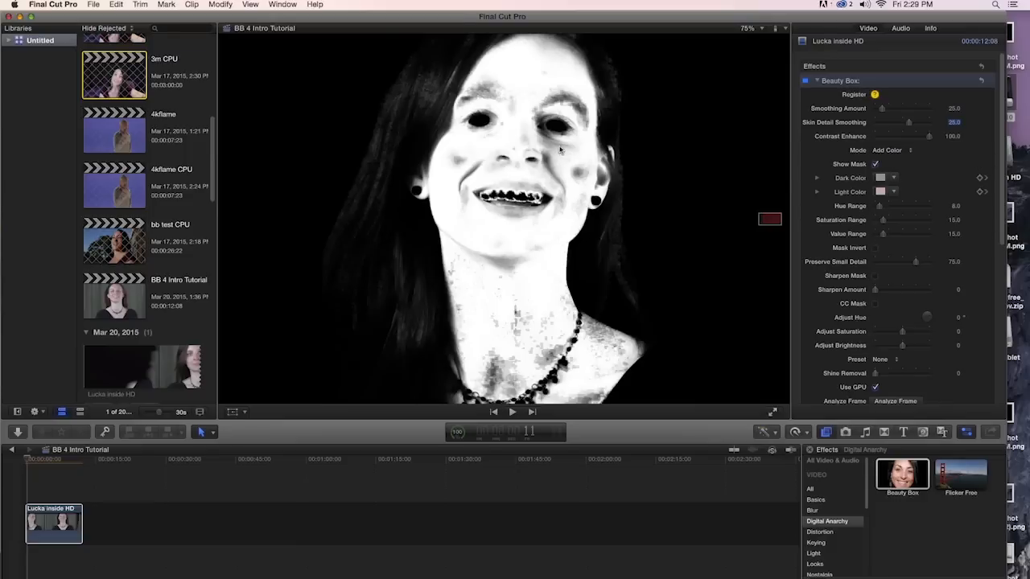
mouse_move(570, 171)
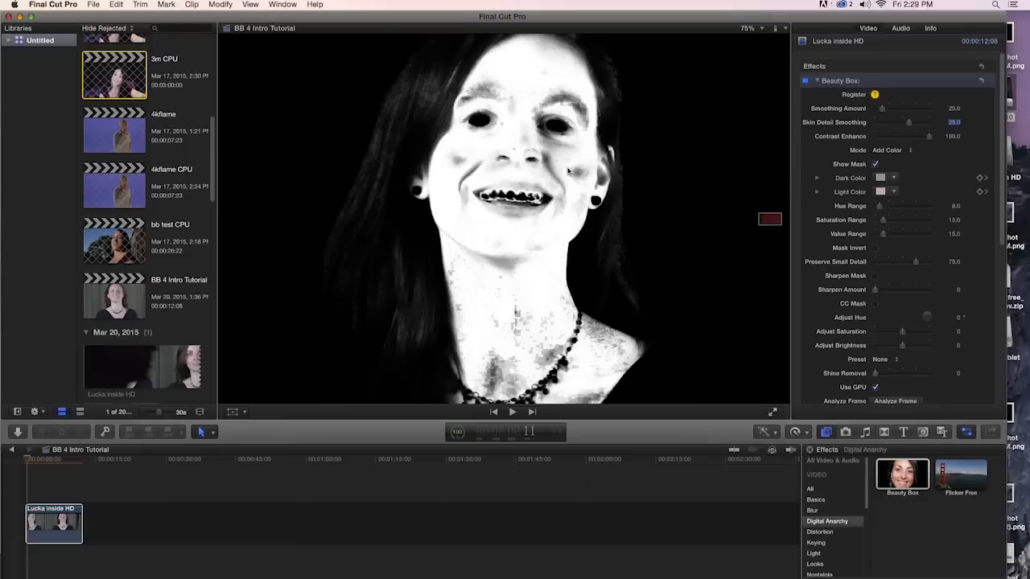
mouse_move(581, 187)
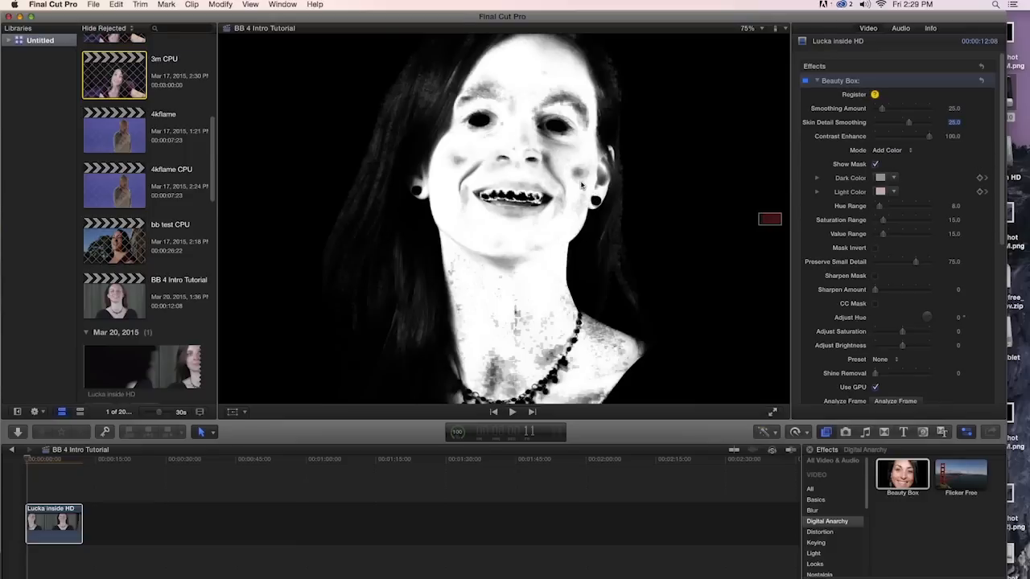
mouse_move(561, 155)
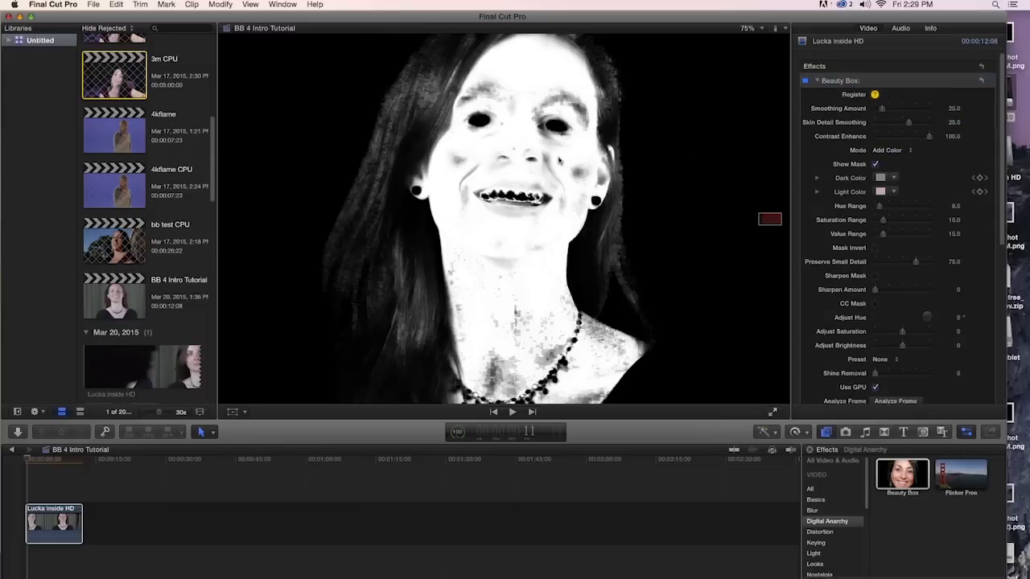
mouse_move(573, 208)
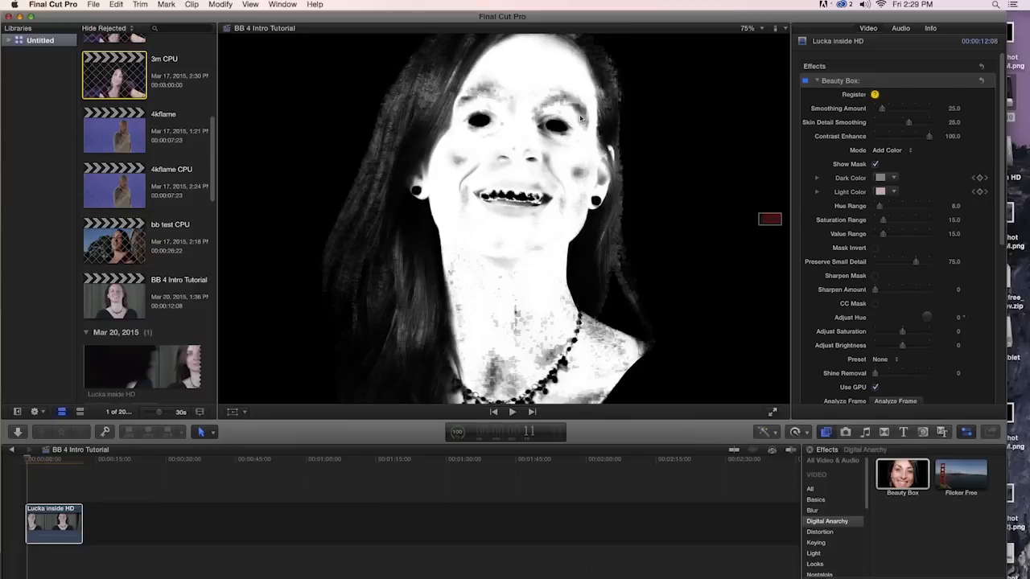
mouse_move(569, 99)
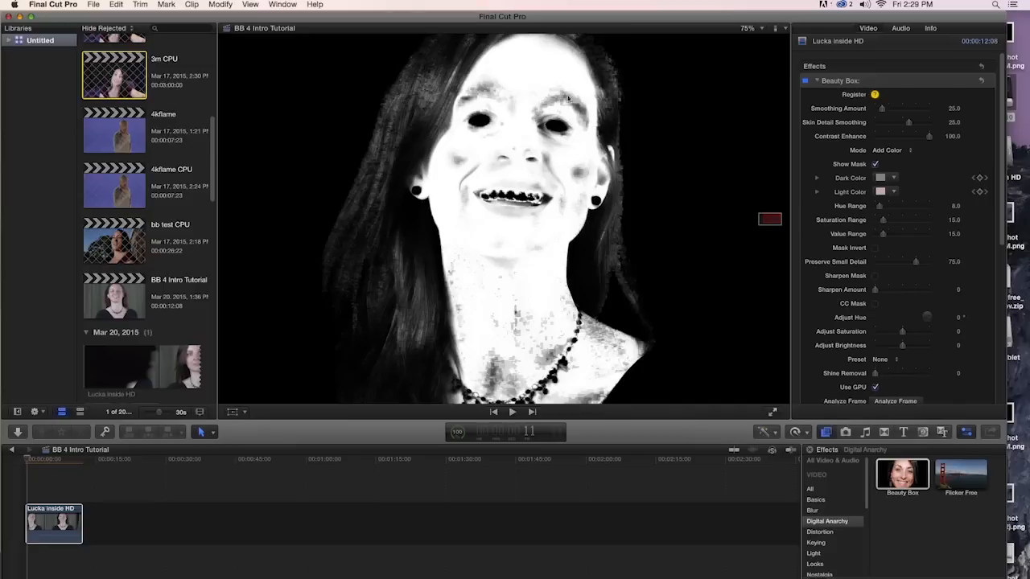
mouse_move(515, 113)
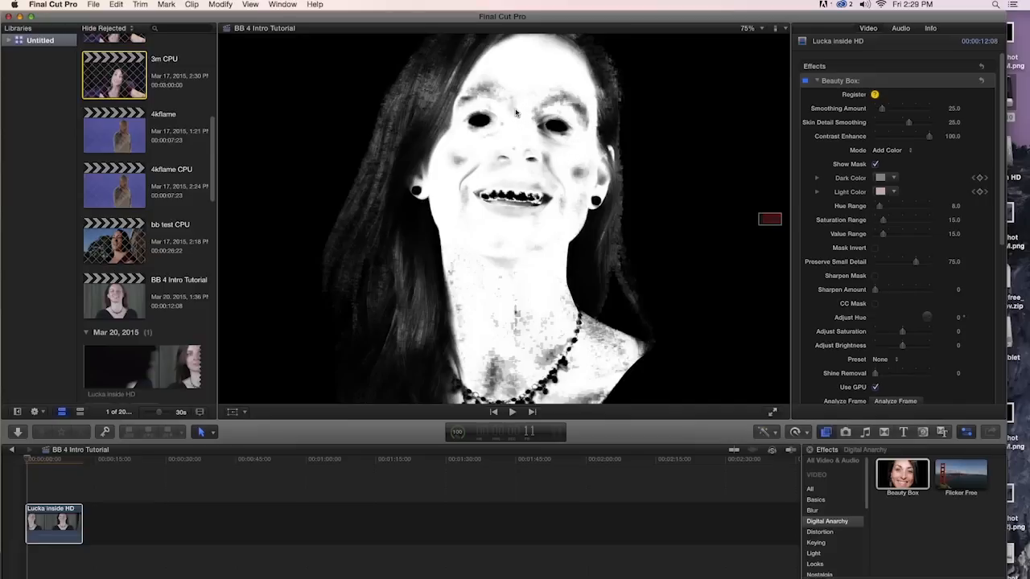
mouse_move(551, 151)
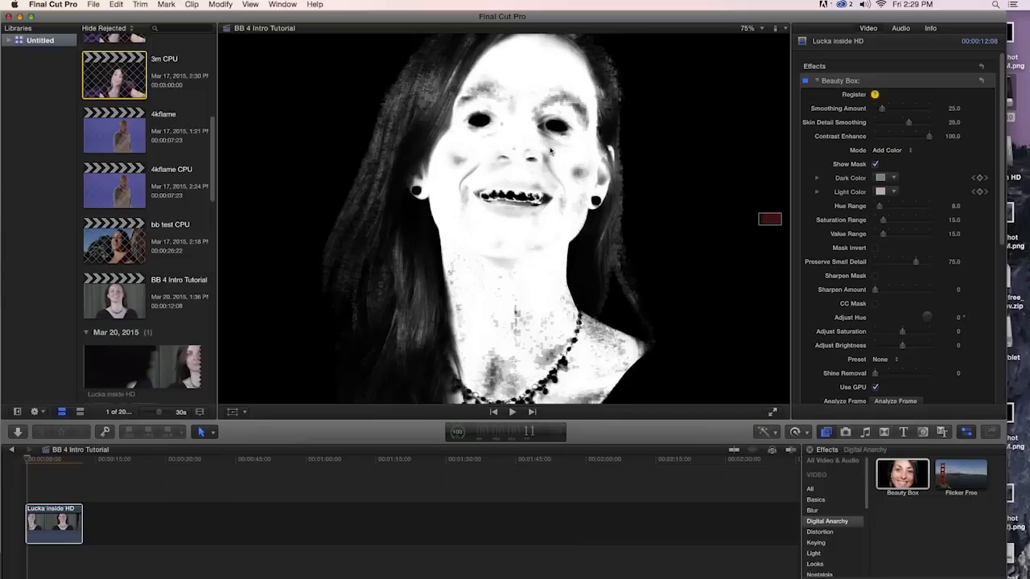
mouse_move(575, 145)
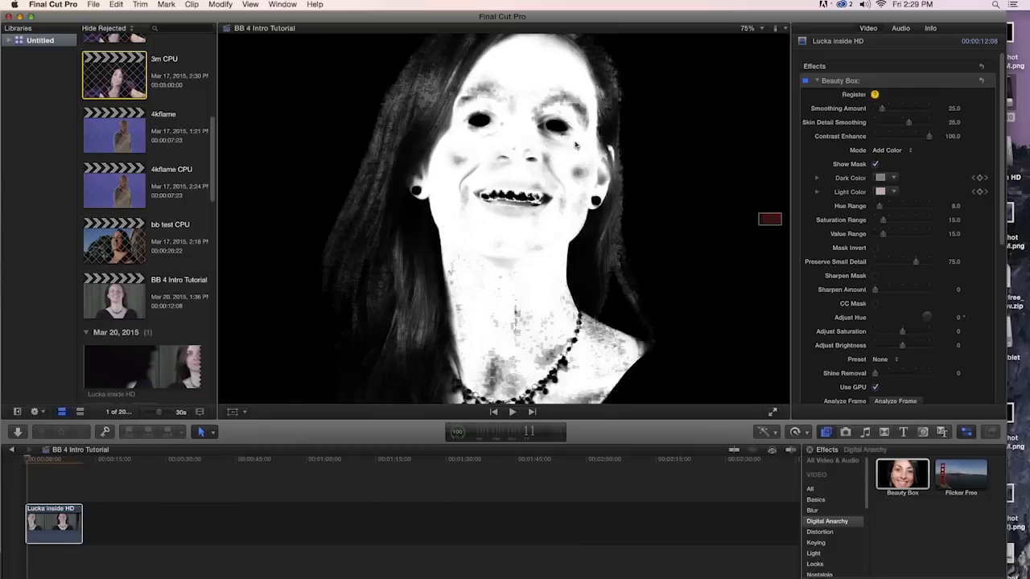
mouse_move(511, 199)
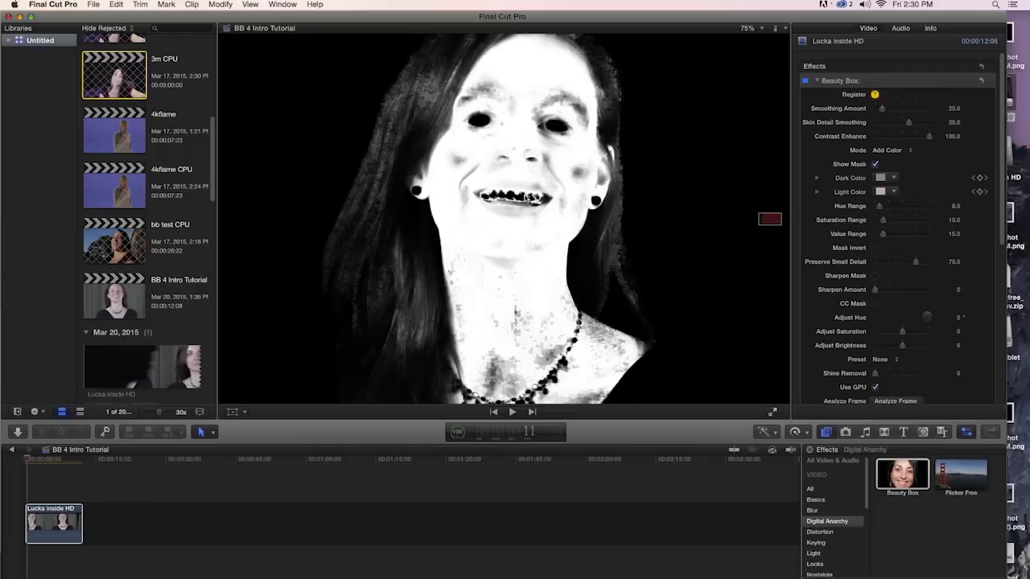
mouse_move(559, 203)
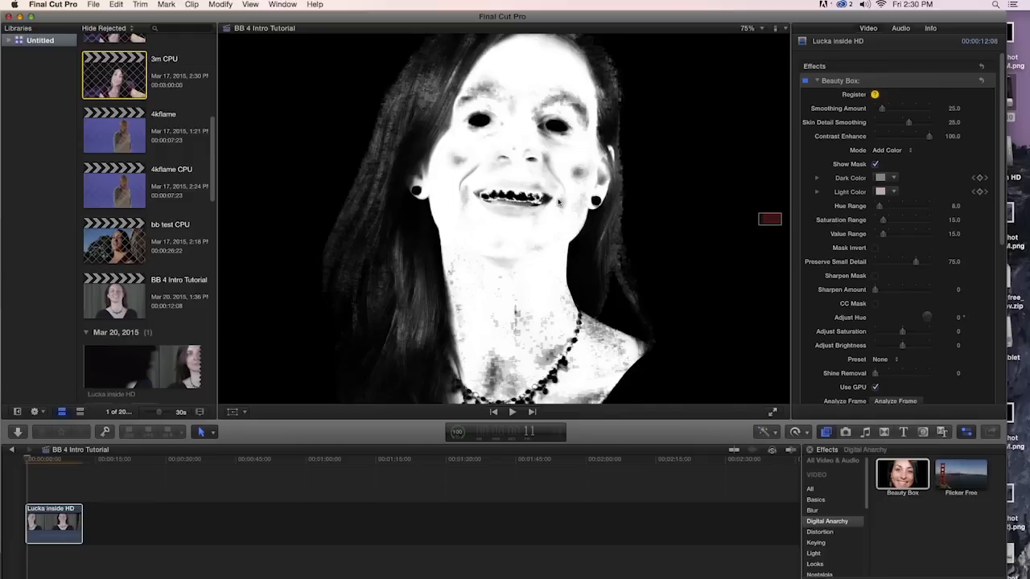
mouse_move(495, 274)
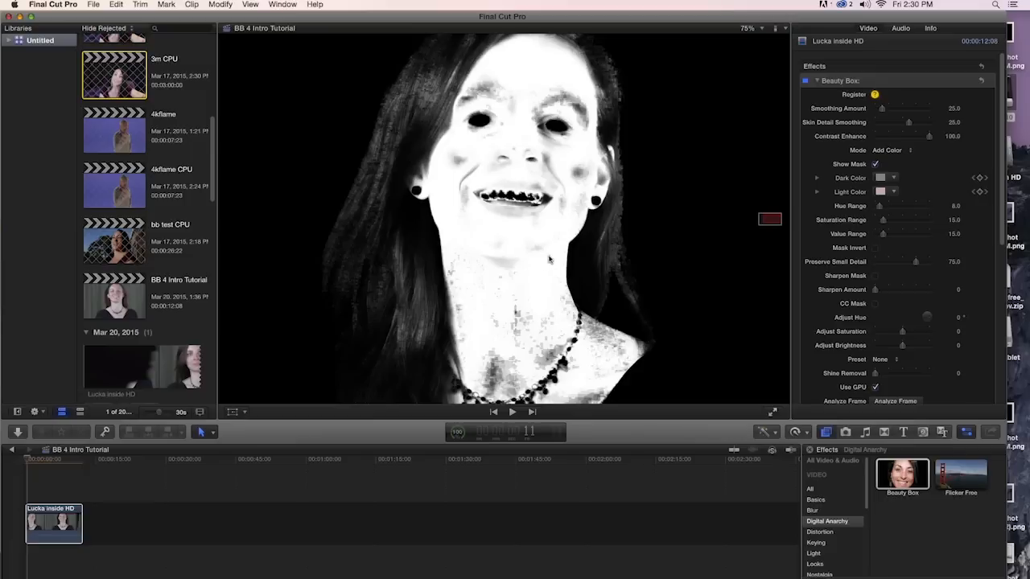
mouse_move(571, 169)
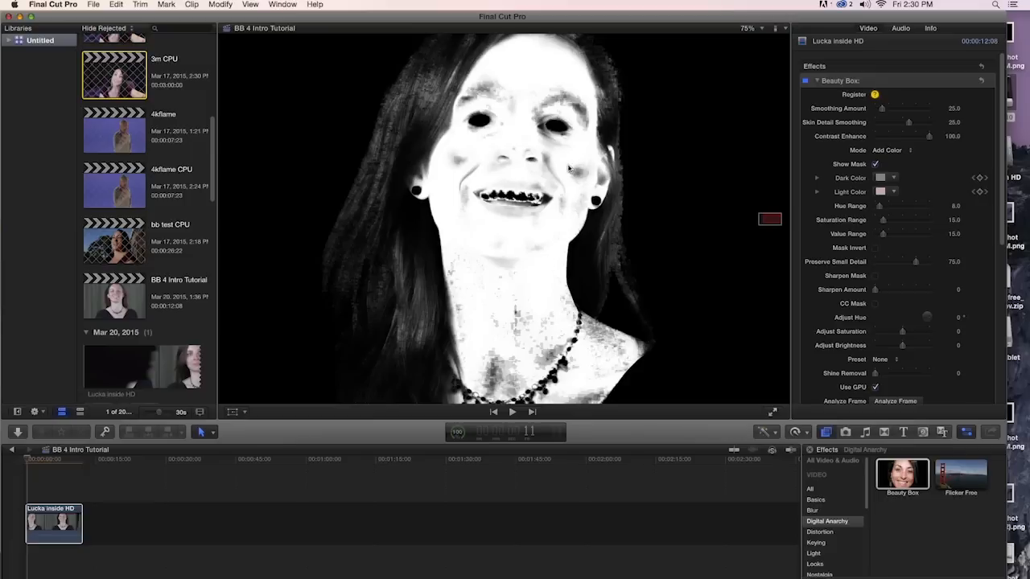
mouse_move(536, 253)
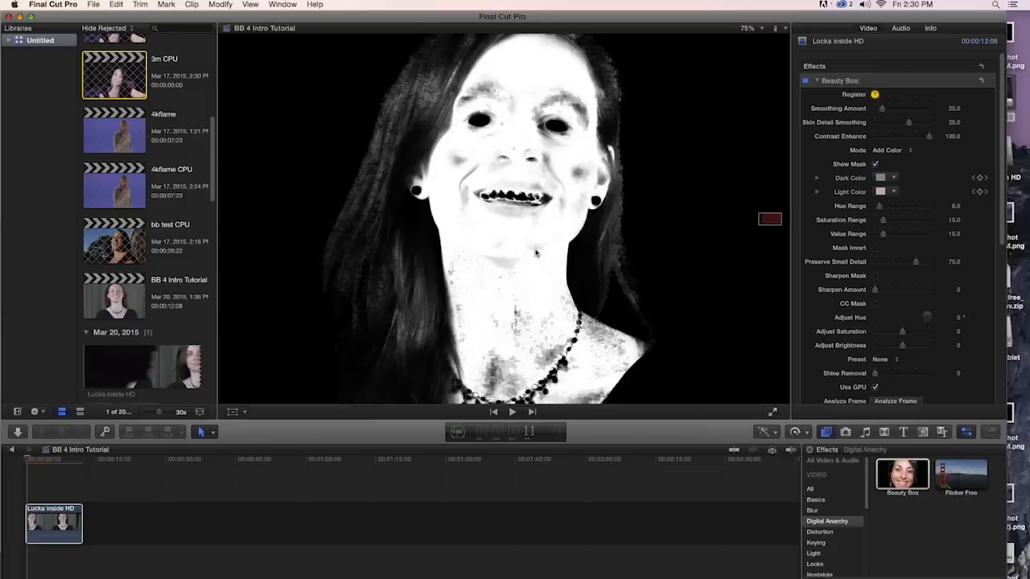
mouse_move(454, 159)
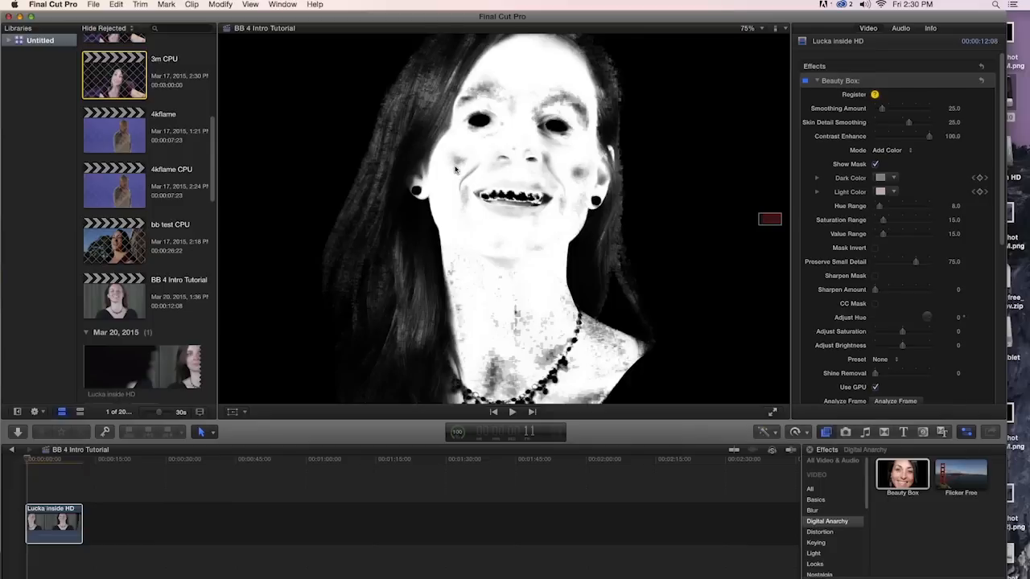
mouse_move(585, 222)
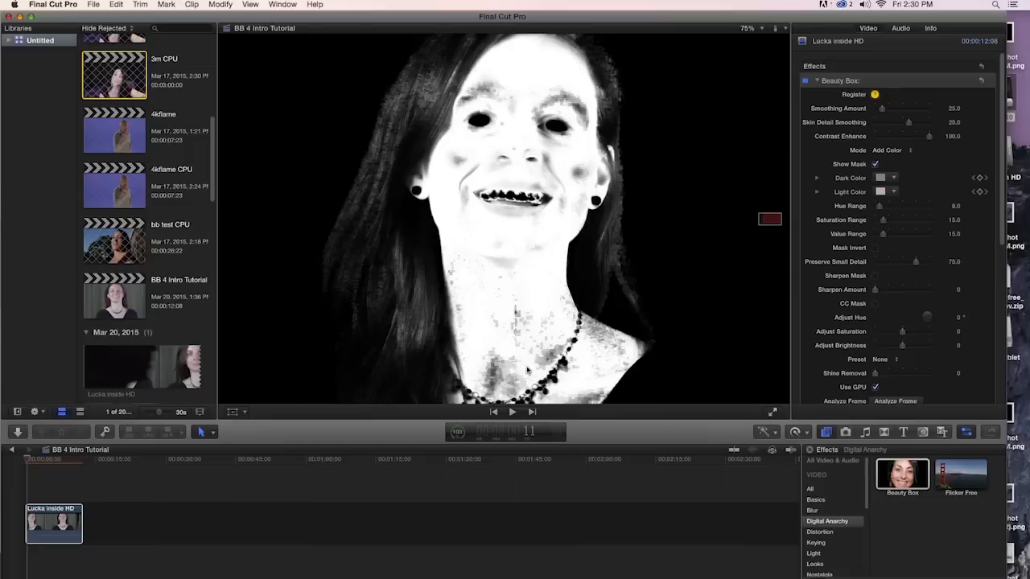
mouse_move(521, 369)
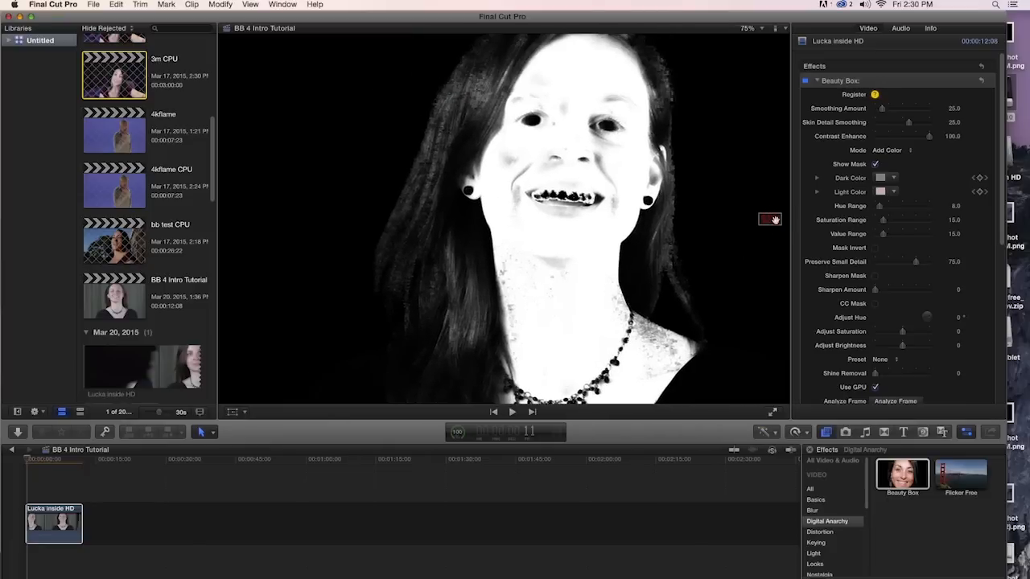
mouse_move(640, 182)
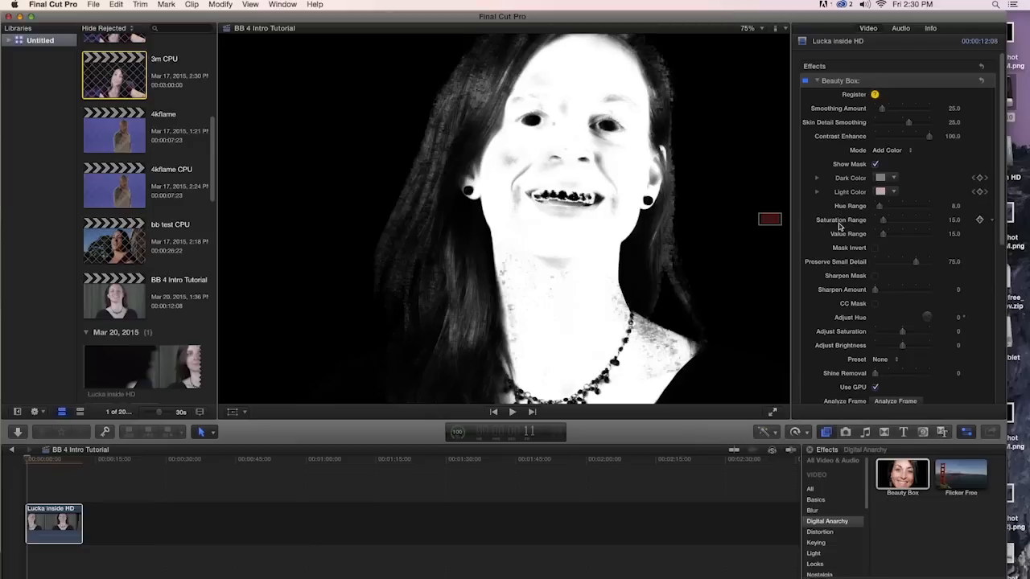
mouse_move(859, 229)
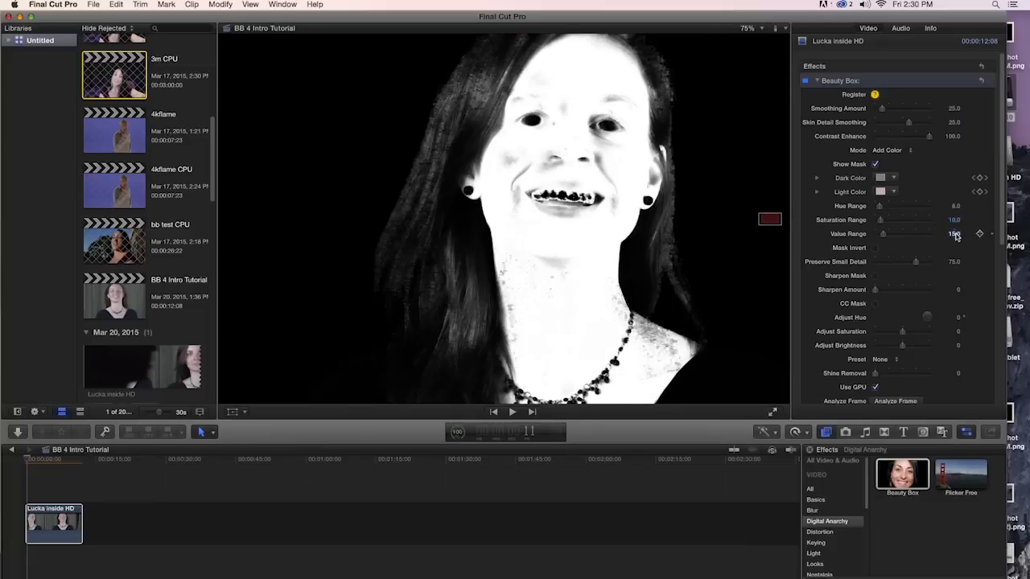
- Enter 10 for the skin mask's Saturation and Value Range
text(10)
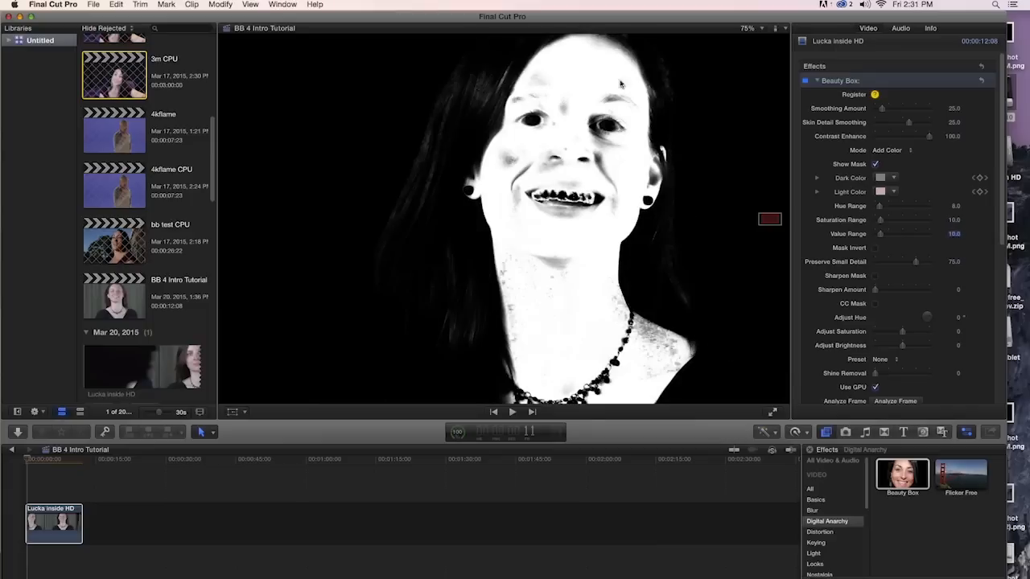
mouse_move(421, 271)
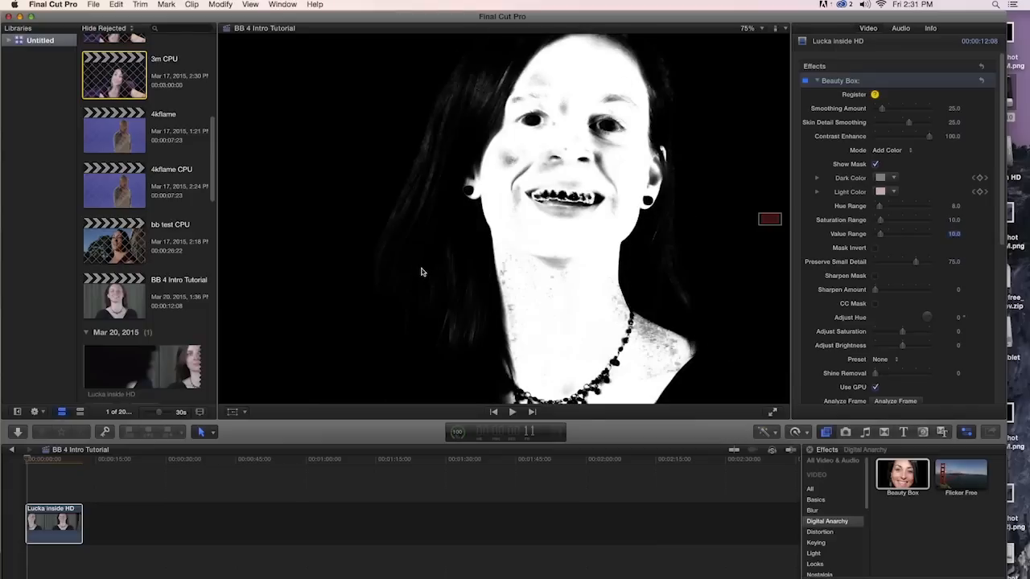
mouse_move(487, 84)
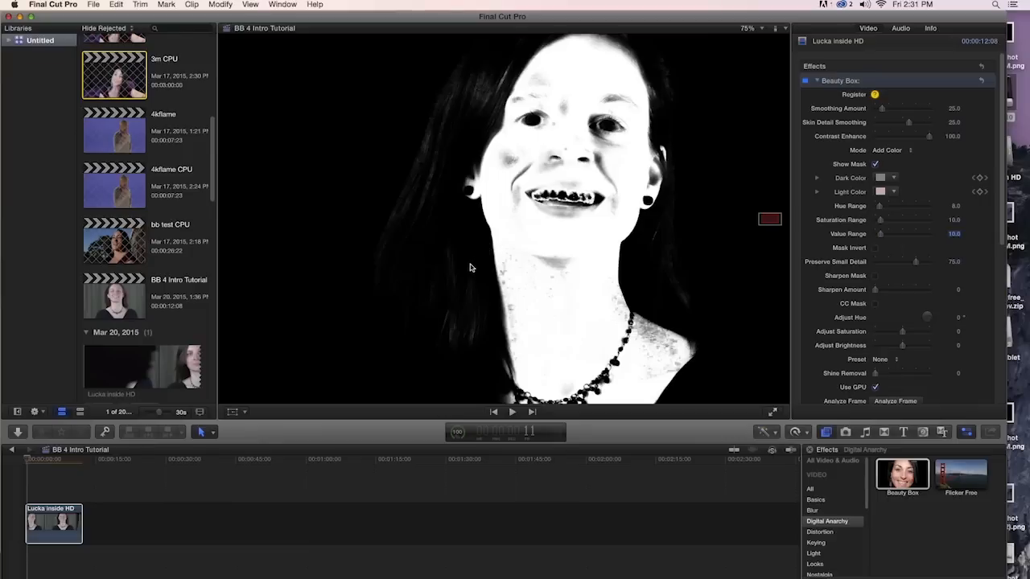
mouse_move(573, 283)
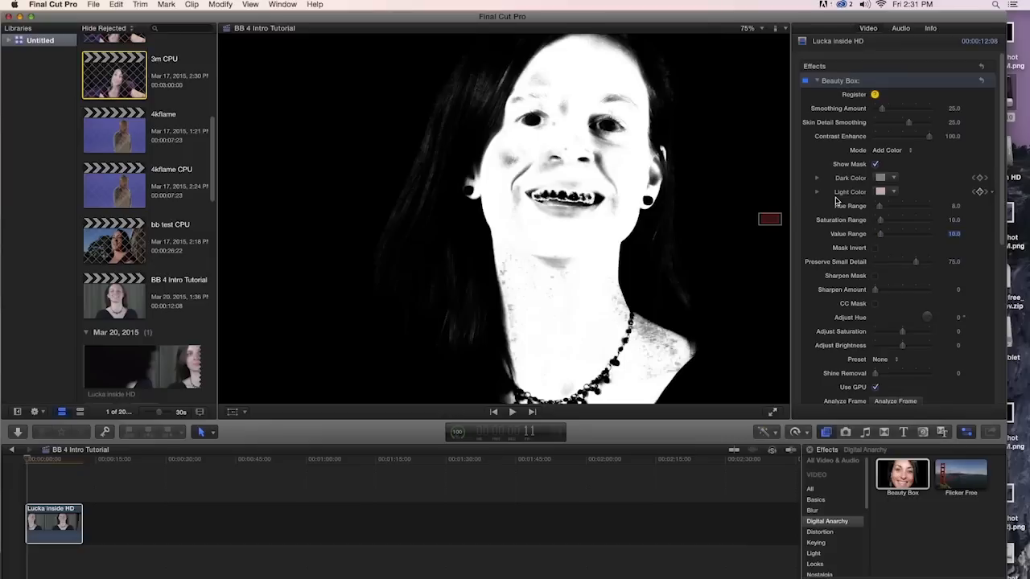
mouse_move(676, 158)
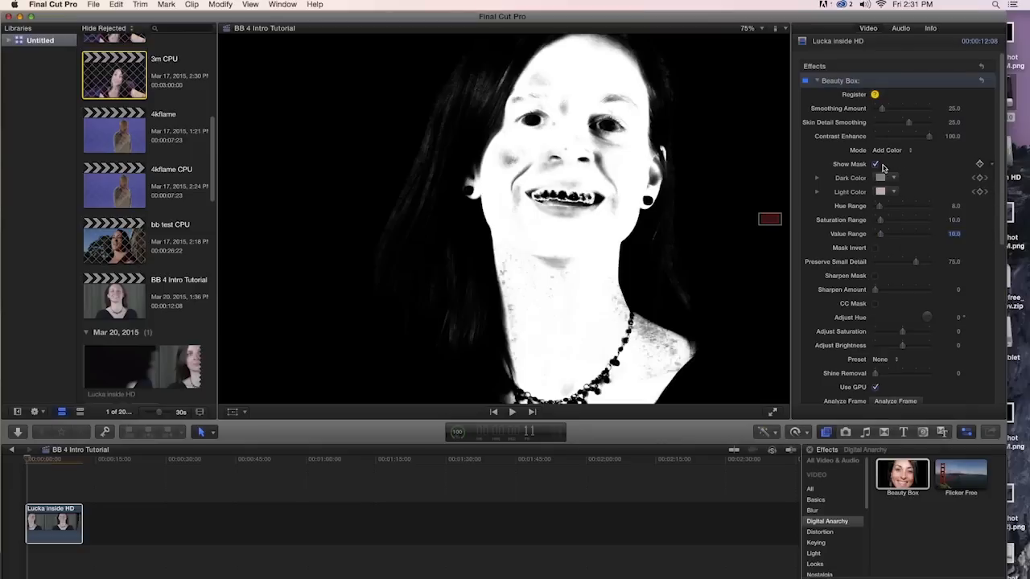
- Hide the Beauty Box skin mask preview so the face shows in normal colour
click(874, 164)
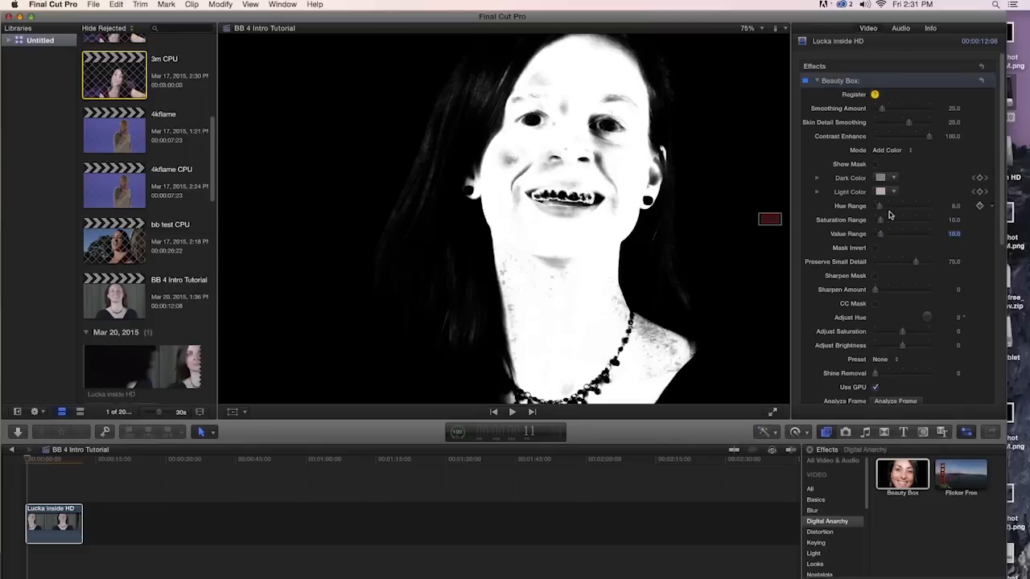
click(805, 81)
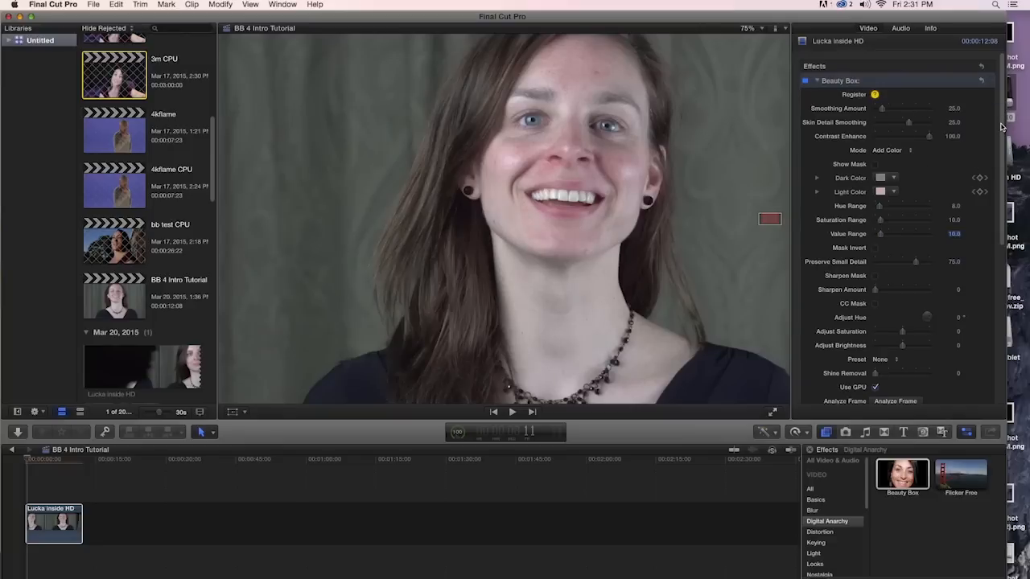
- Enable CC Mask colour correction with Adjust Hue 10 and Adjust Saturation -15
scroll(down, 3)
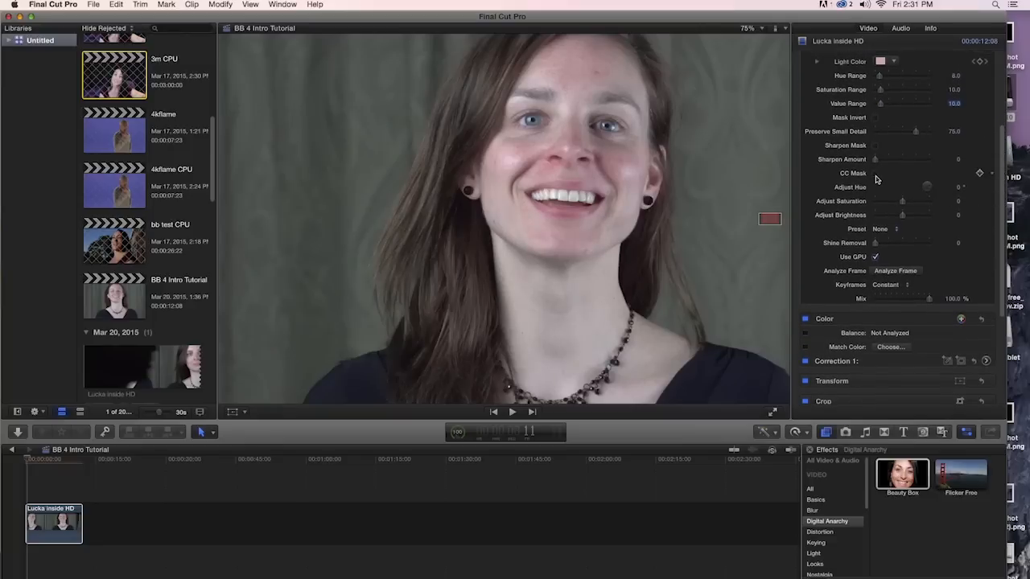
click(875, 173)
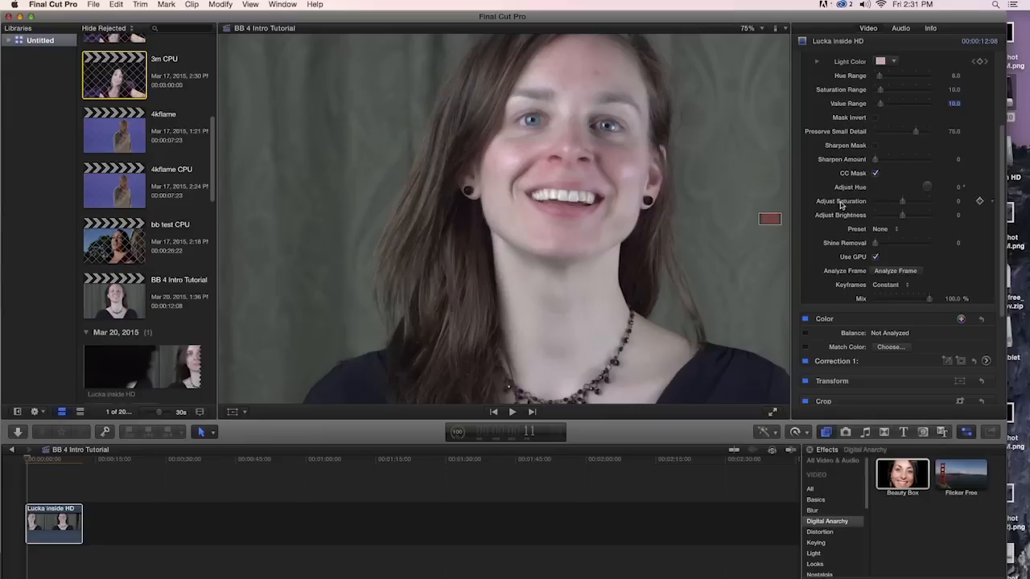
mouse_move(960, 189)
text(10)
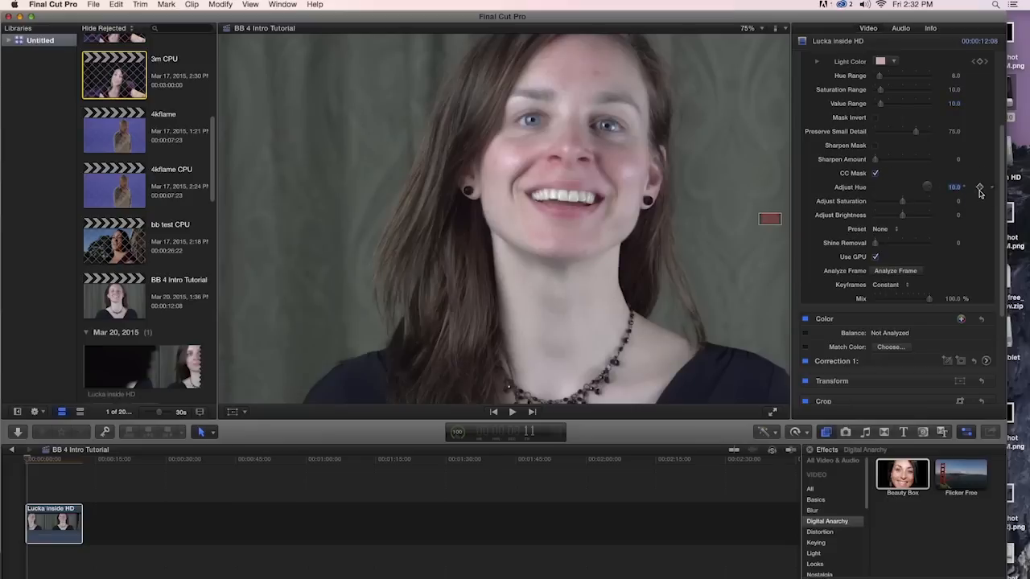
mouse_move(962, 216)
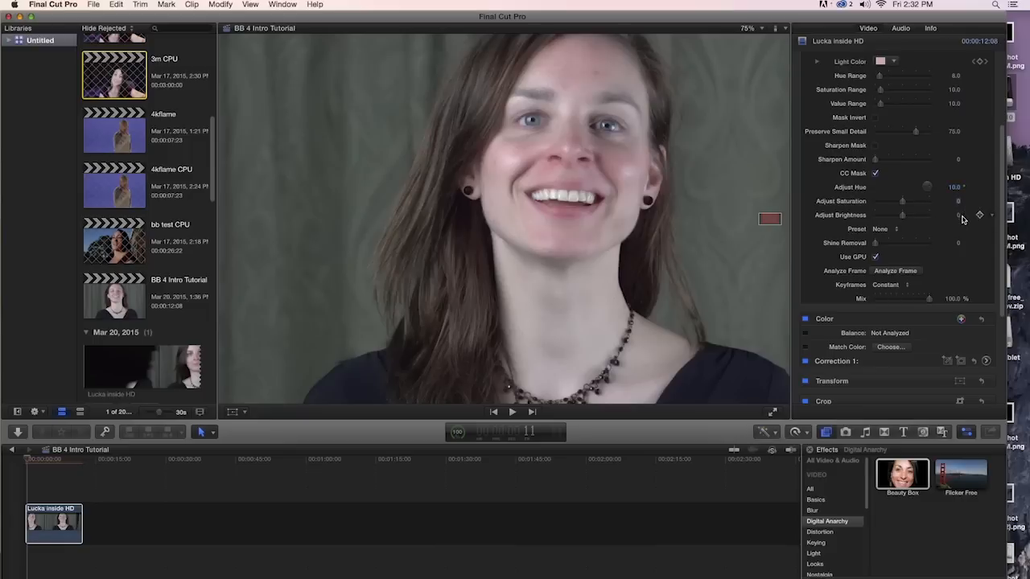
text(-15.)
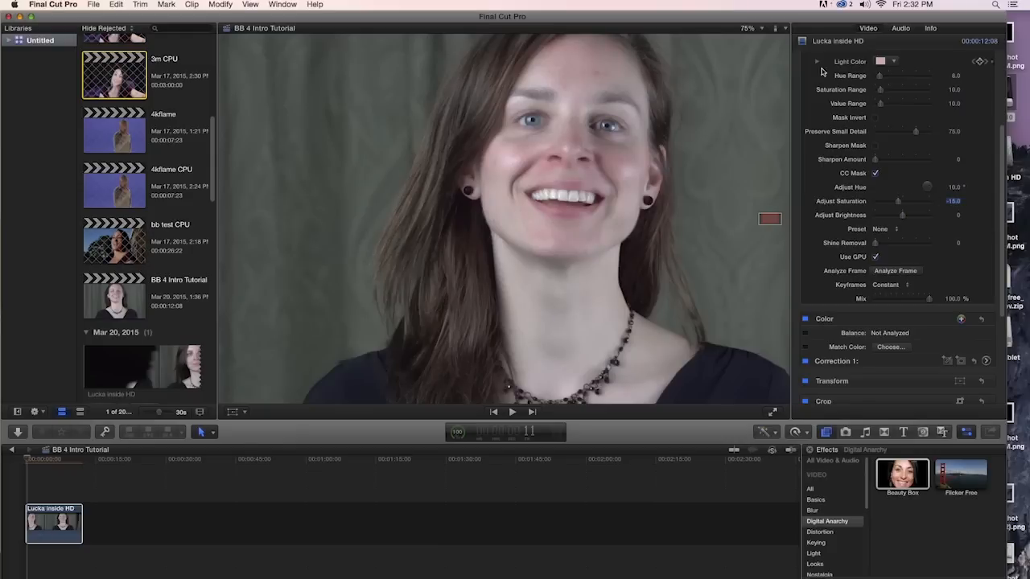
scroll(down, 3)
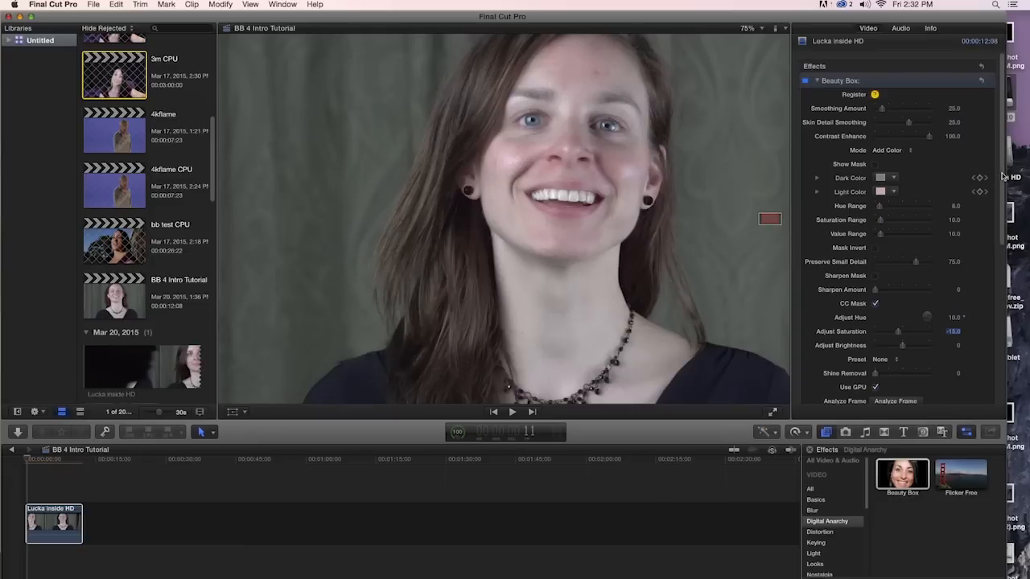
- Confirm the skin saturation value of -15 in the inspector
scroll(down, 3)
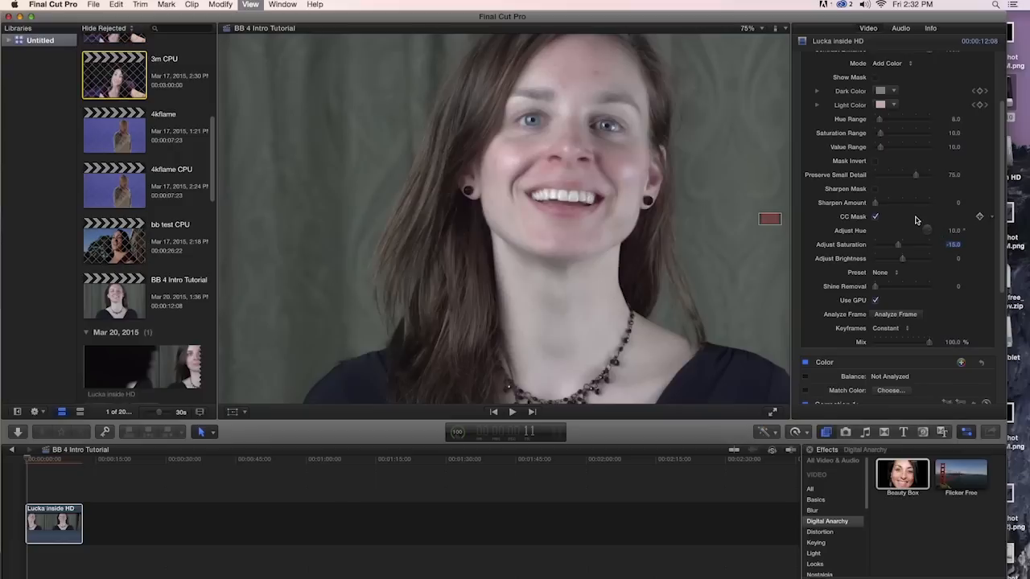
click(513, 411)
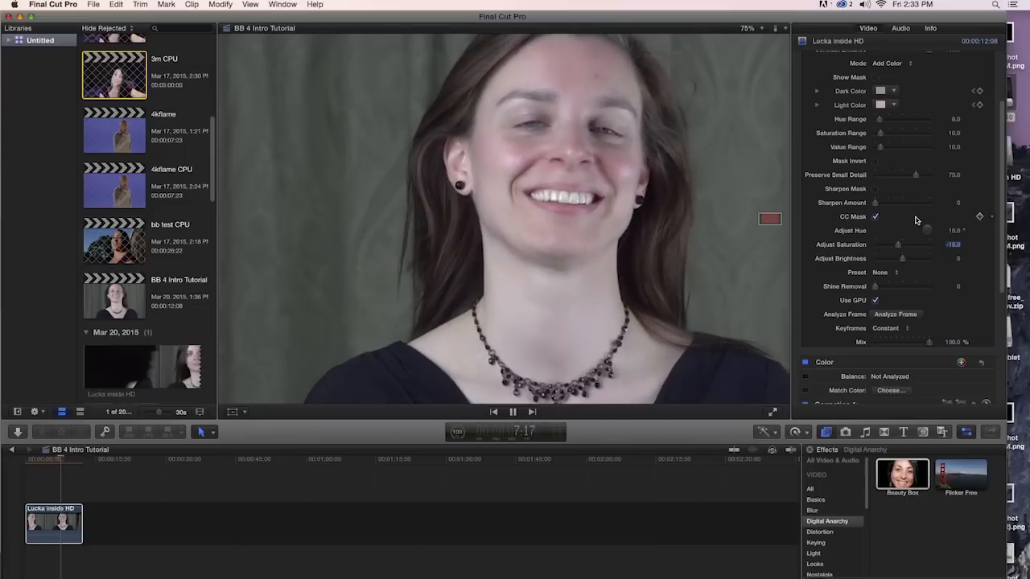
click(512, 412)
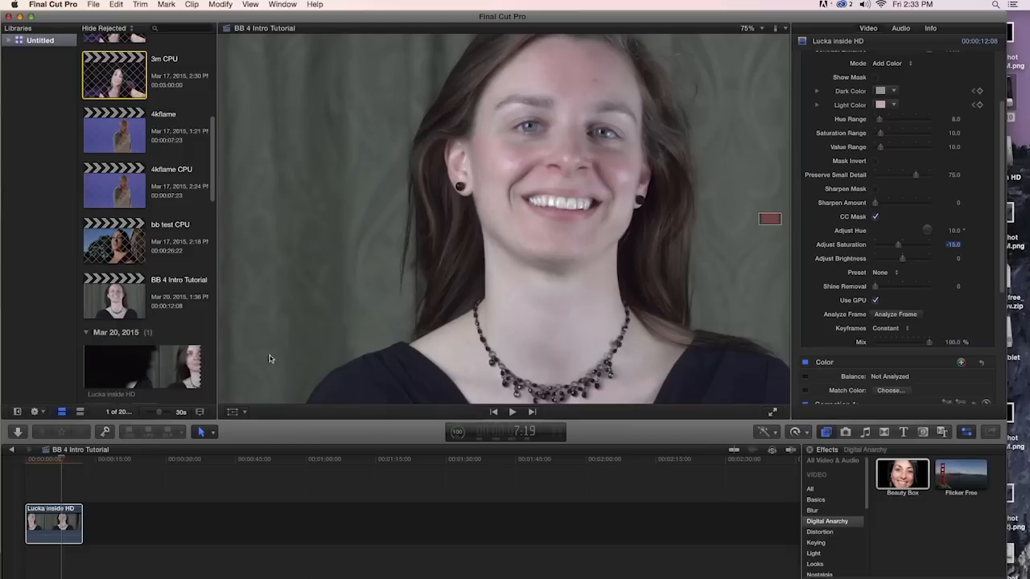
- Return the playhead to the clip start and review the corrected skin
click(73, 459)
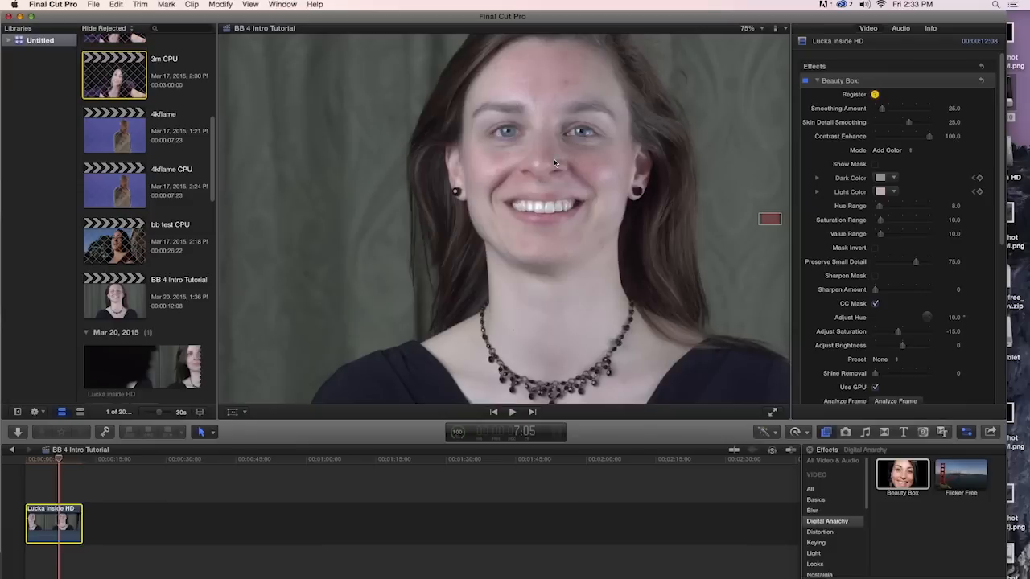
mouse_move(27, 444)
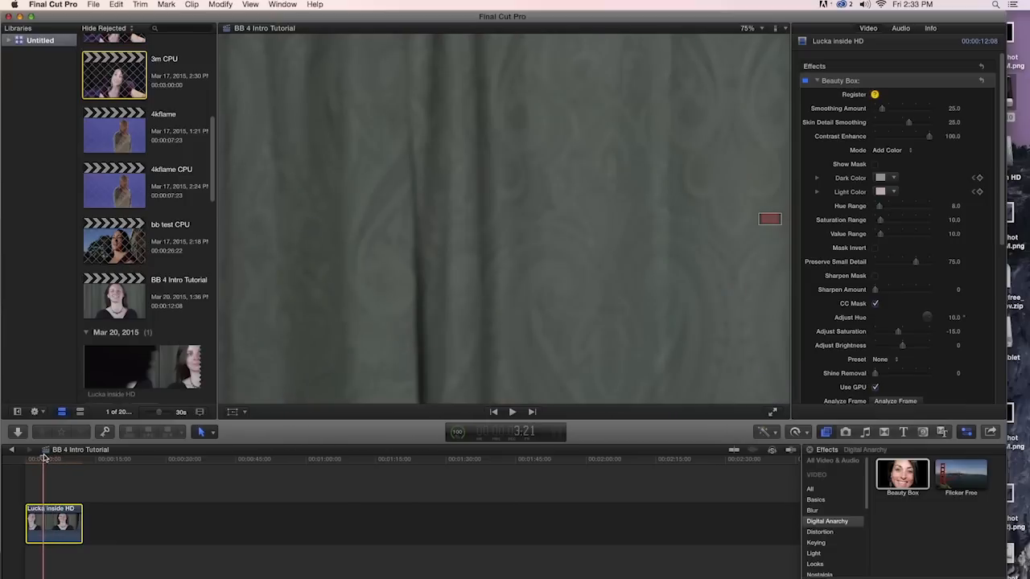
click(37, 459)
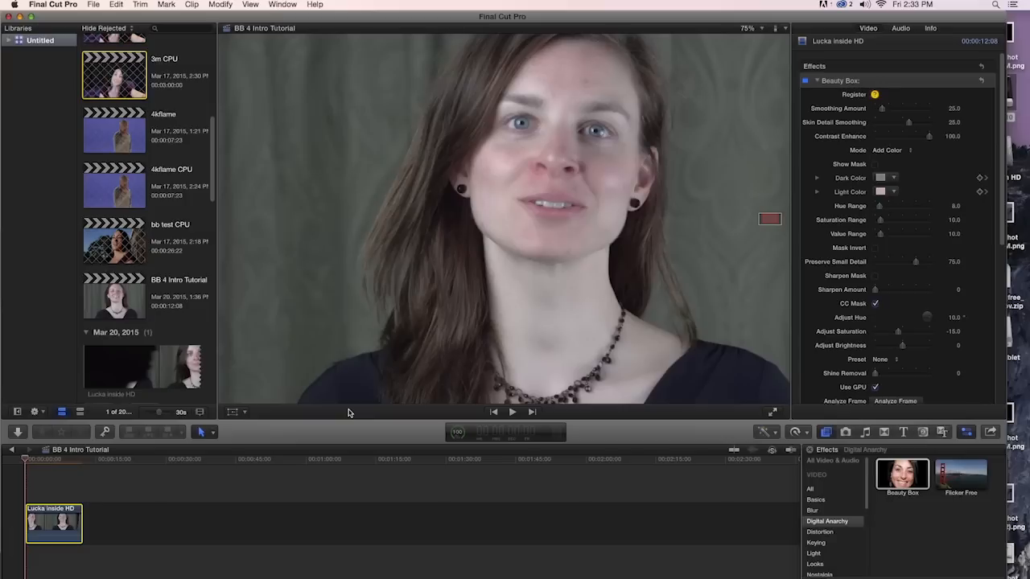
- Try the Bordello preset, then reset the preset to None, keeping detail smoothing 40 and contrast 25
scroll(down, 3)
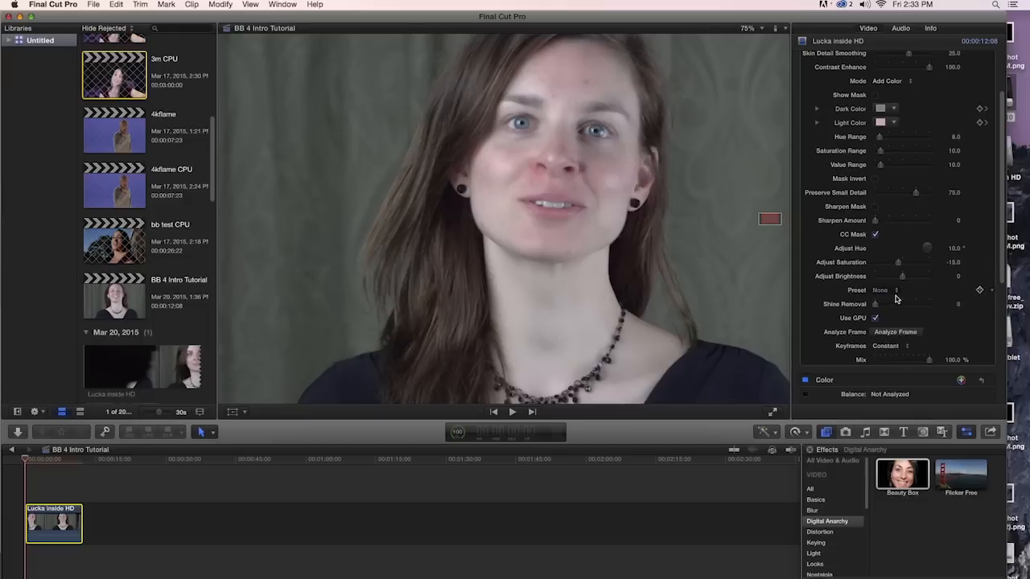
click(885, 289)
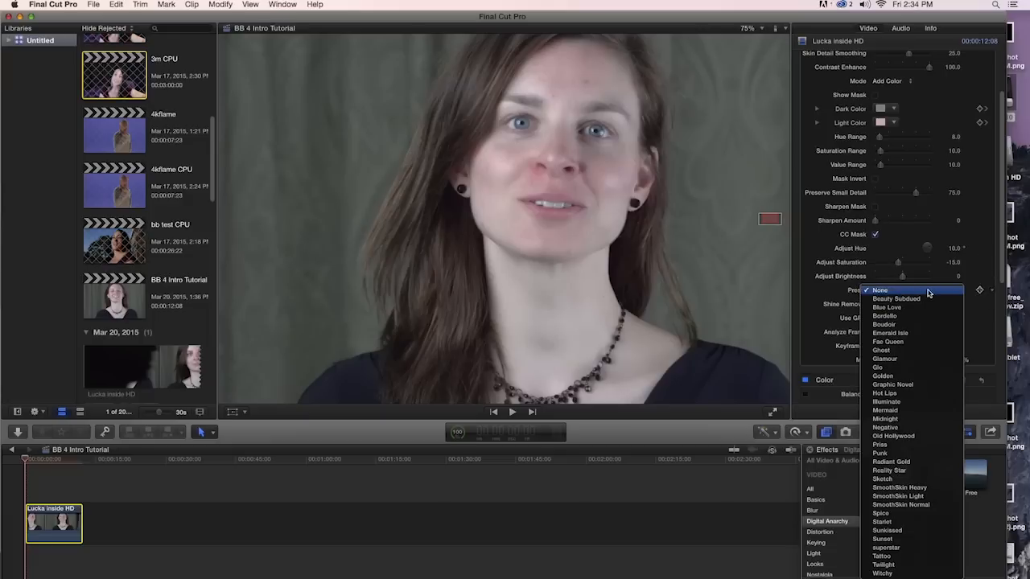
mouse_move(917, 341)
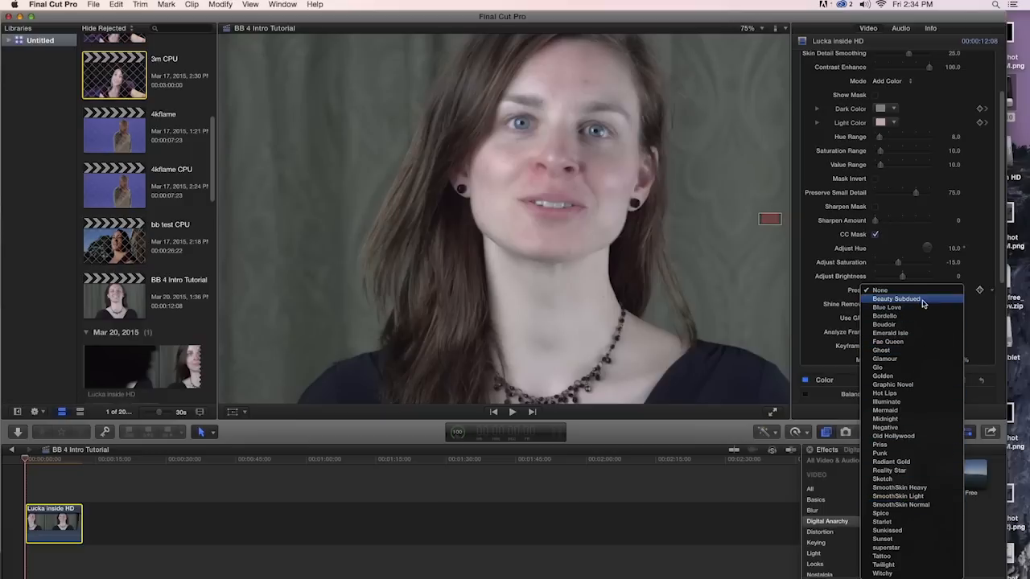
mouse_move(885, 307)
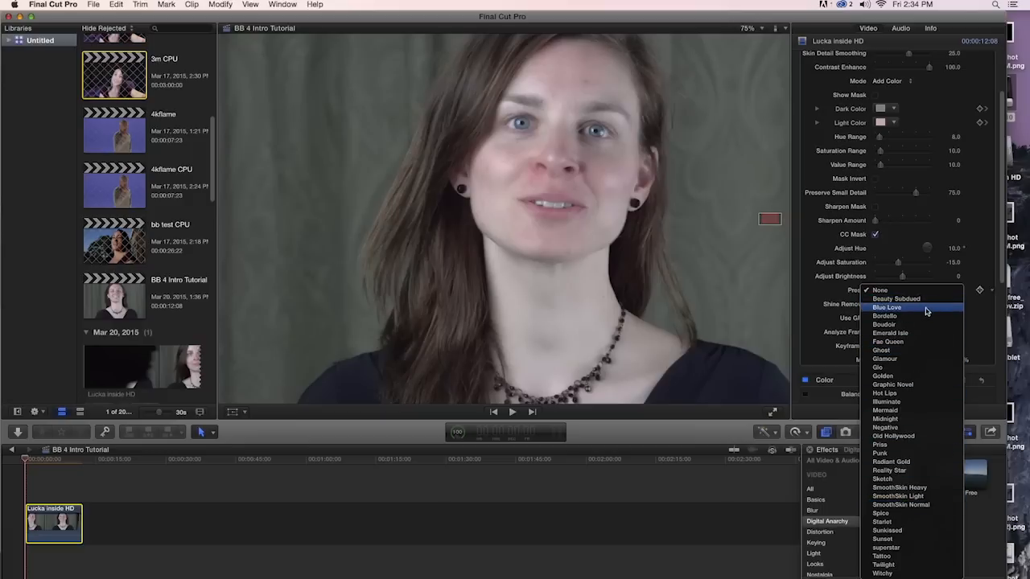
mouse_move(915, 316)
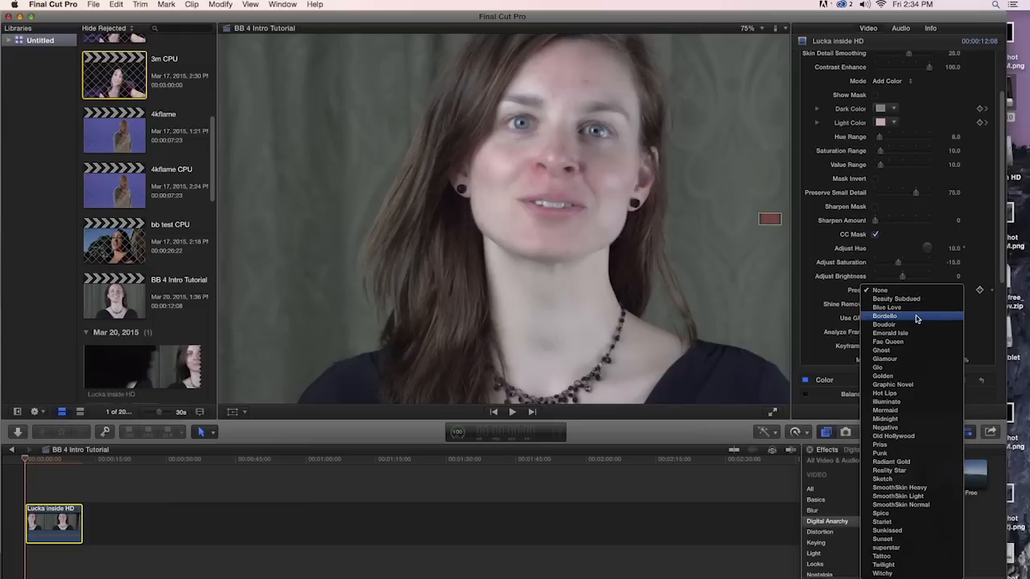
click(884, 315)
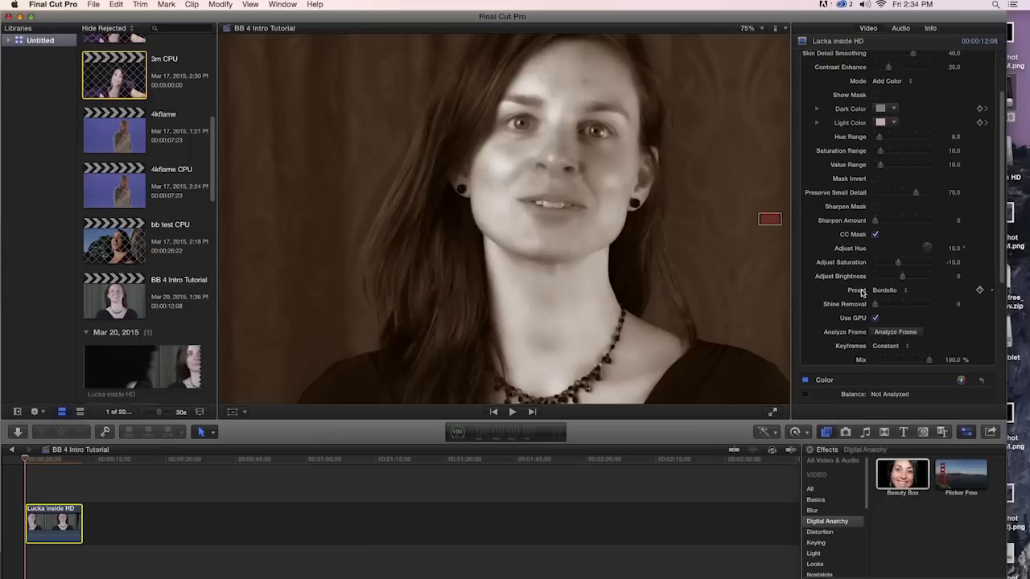
click(893, 289)
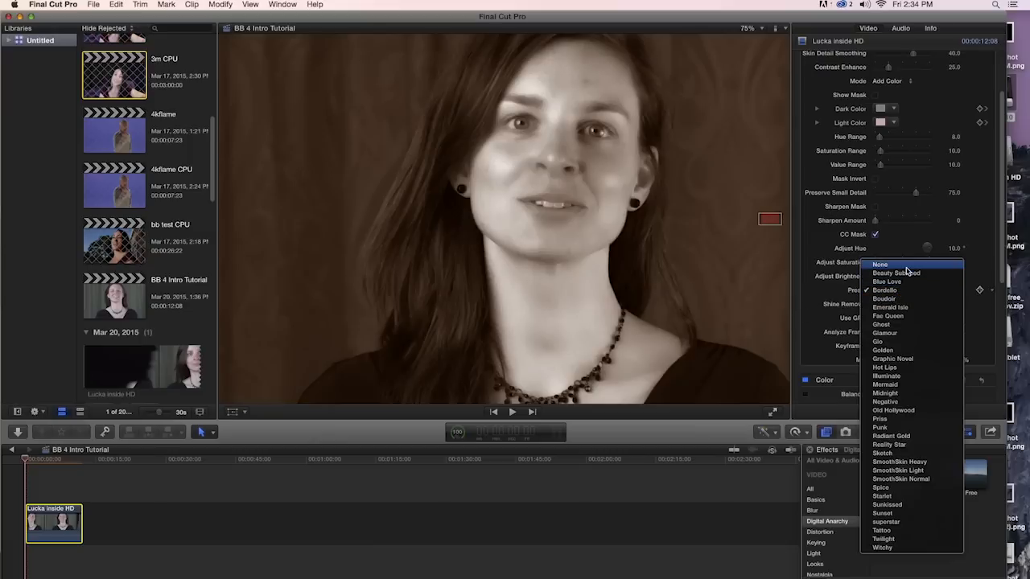
click(879, 264)
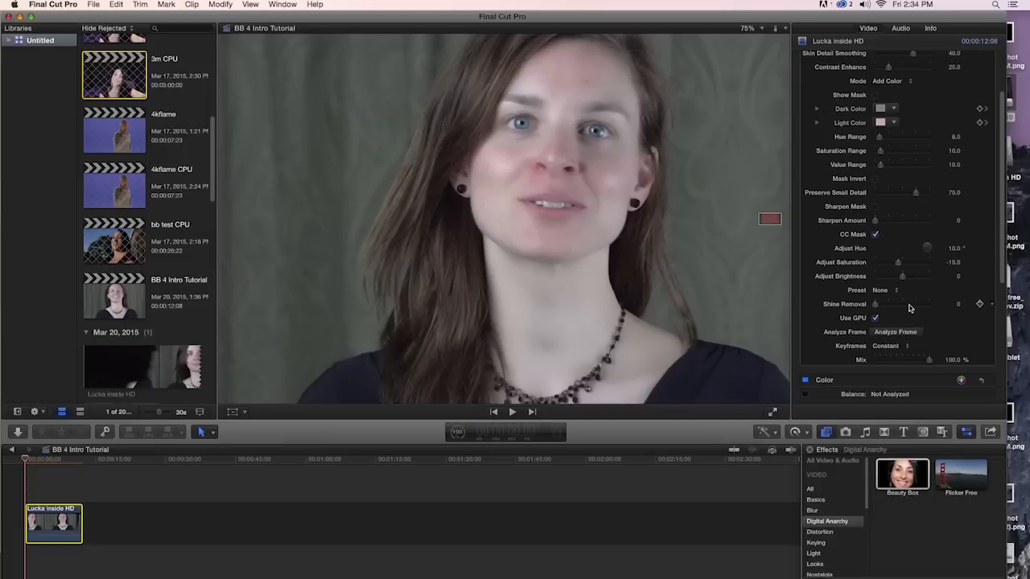
mouse_move(898, 307)
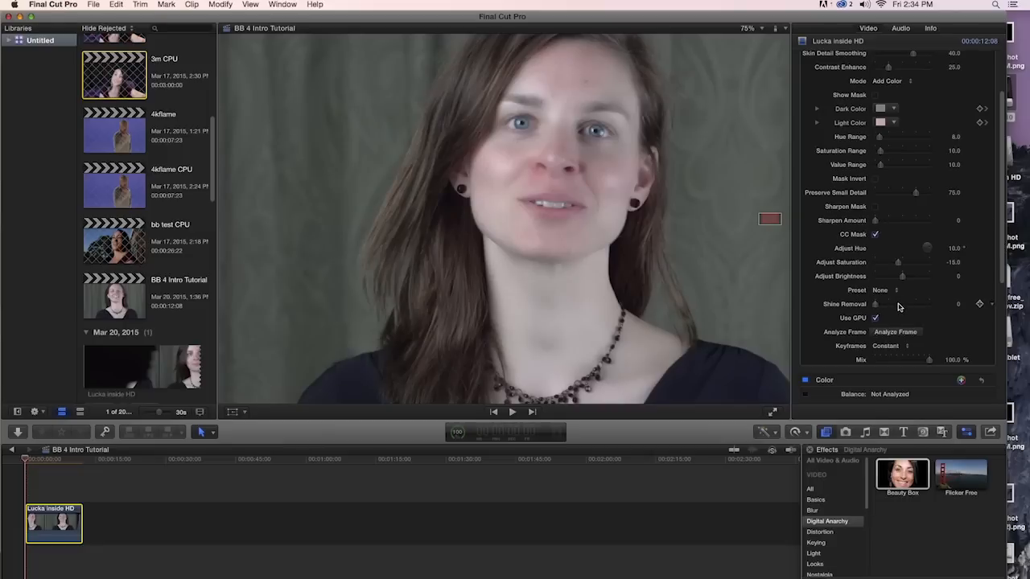
mouse_move(901, 306)
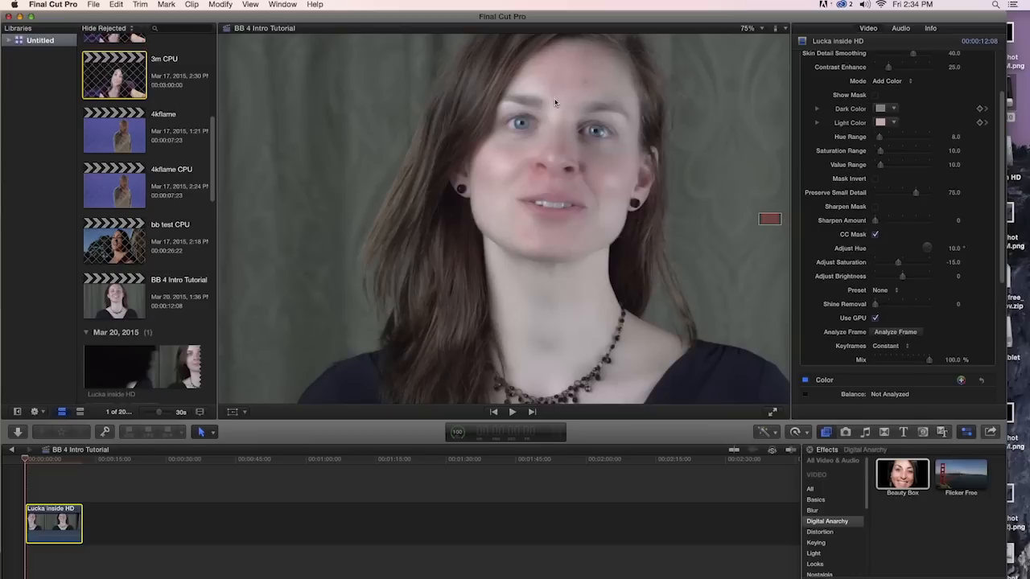
mouse_move(571, 90)
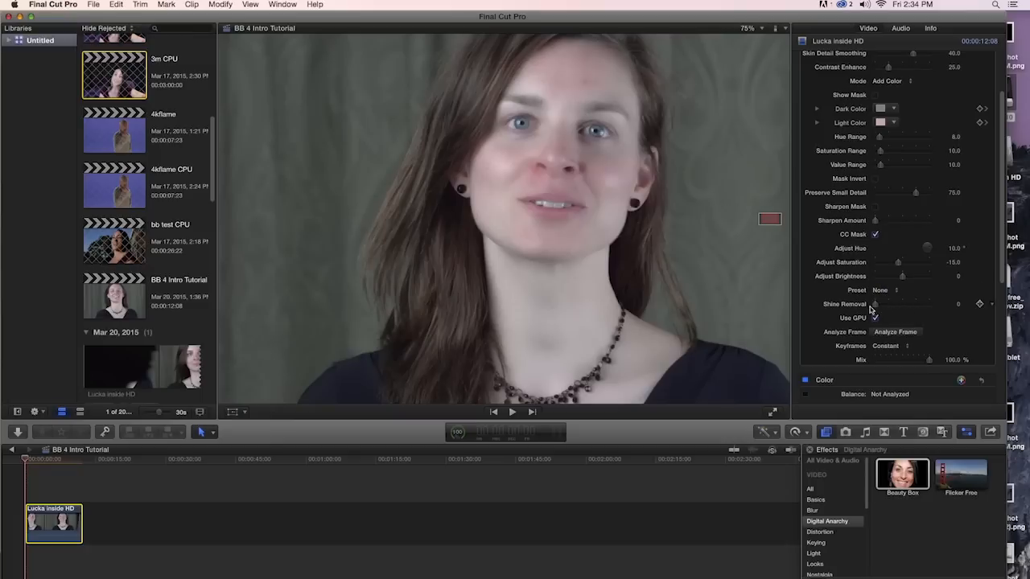
mouse_move(927, 310)
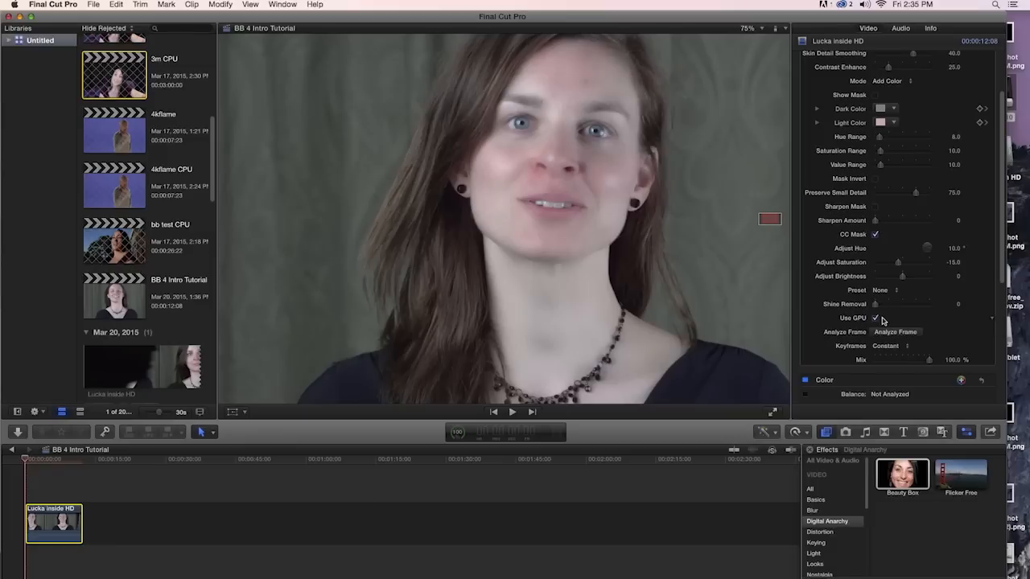
mouse_move(893, 325)
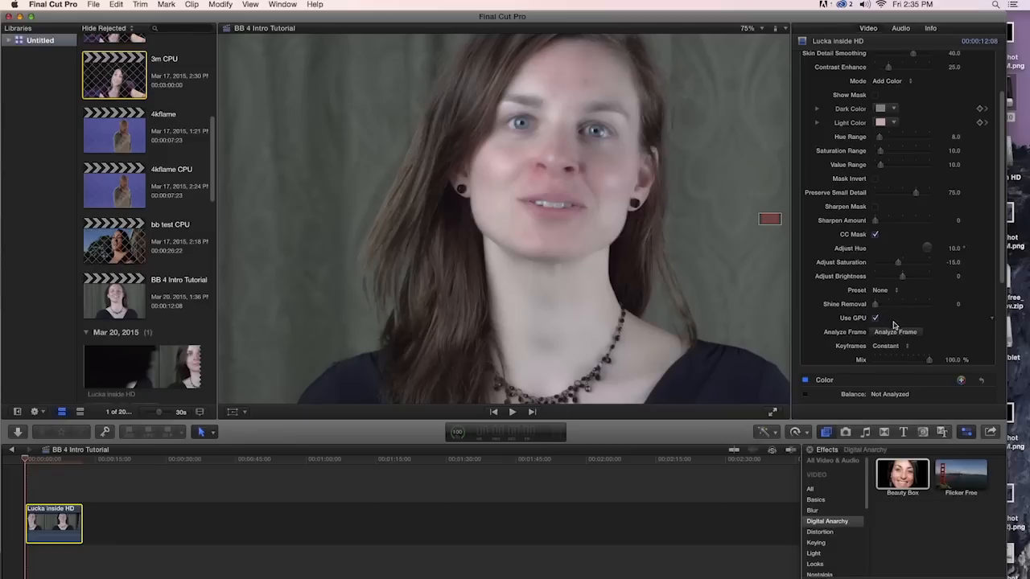
mouse_move(891, 330)
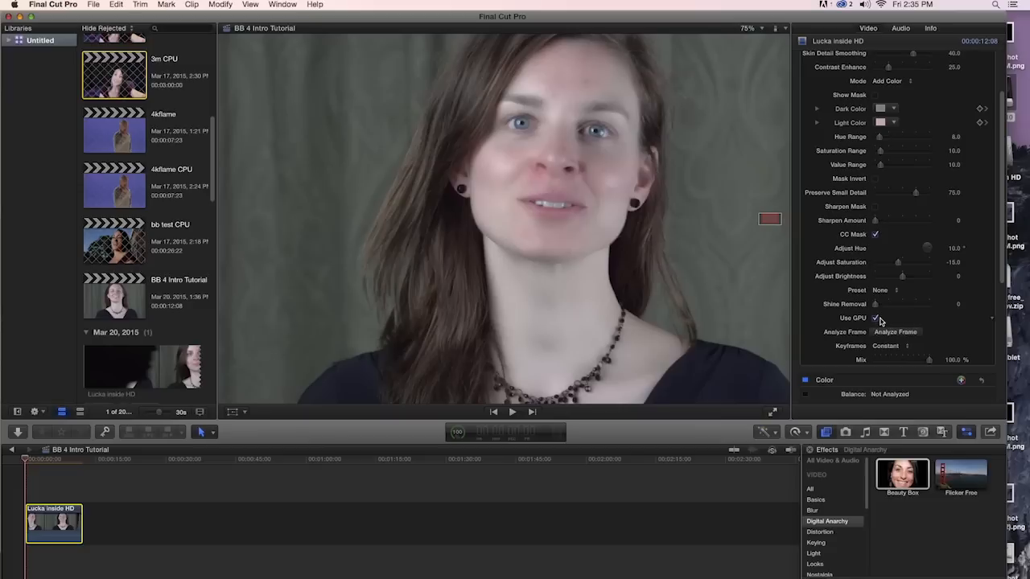
mouse_move(879, 323)
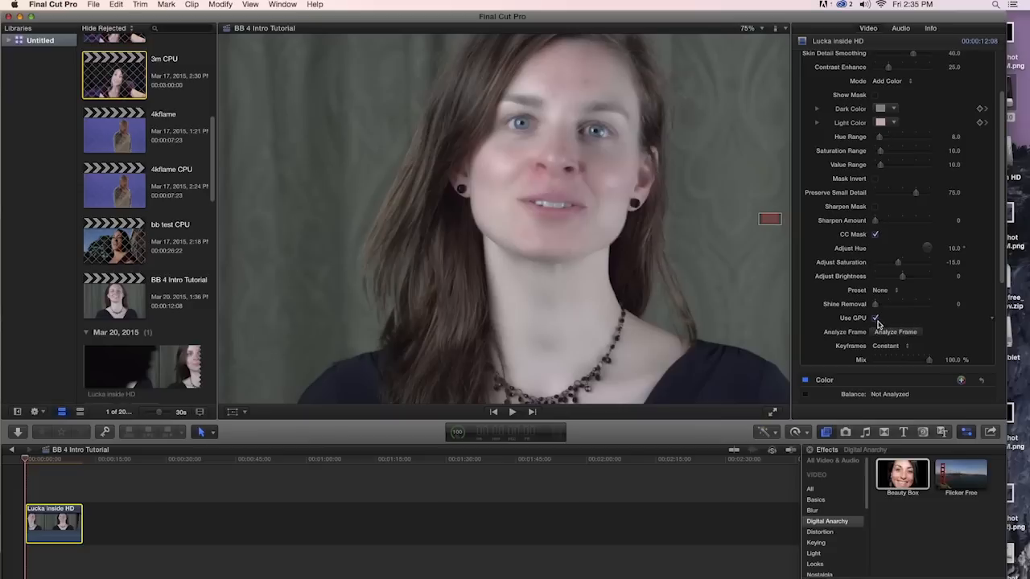
mouse_move(885, 323)
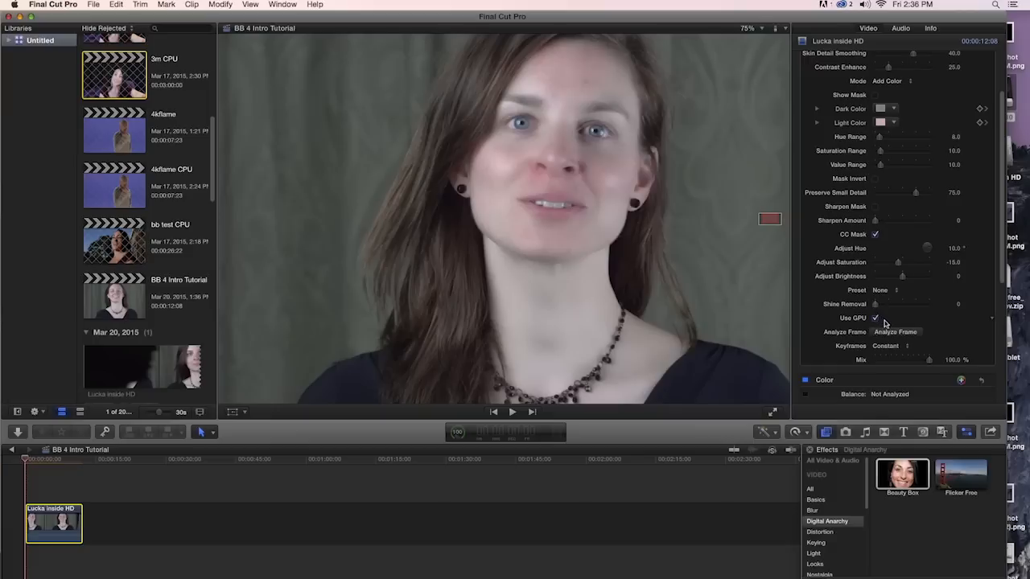
mouse_move(881, 320)
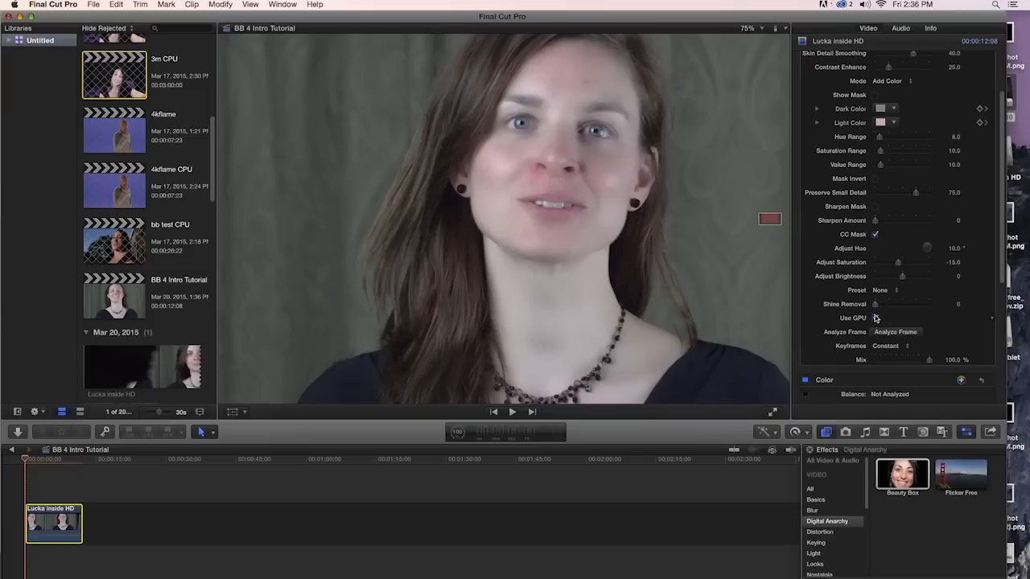
click(875, 317)
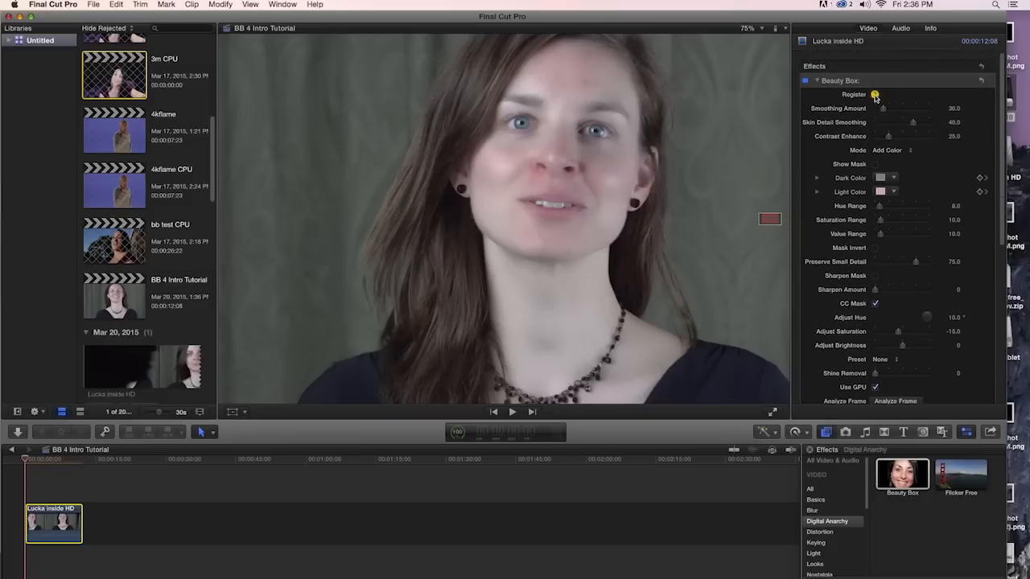
click(875, 94)
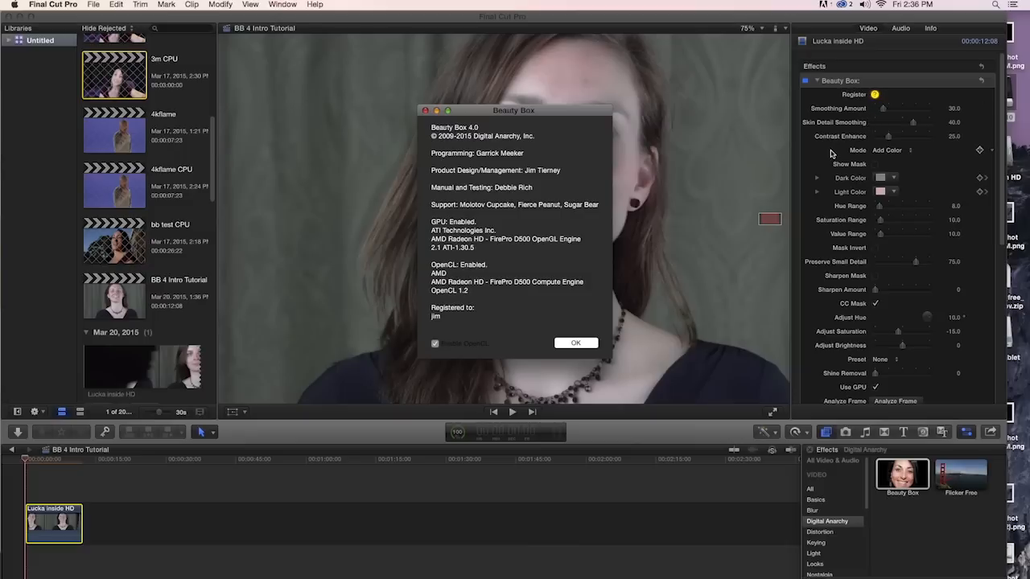
mouse_move(874, 98)
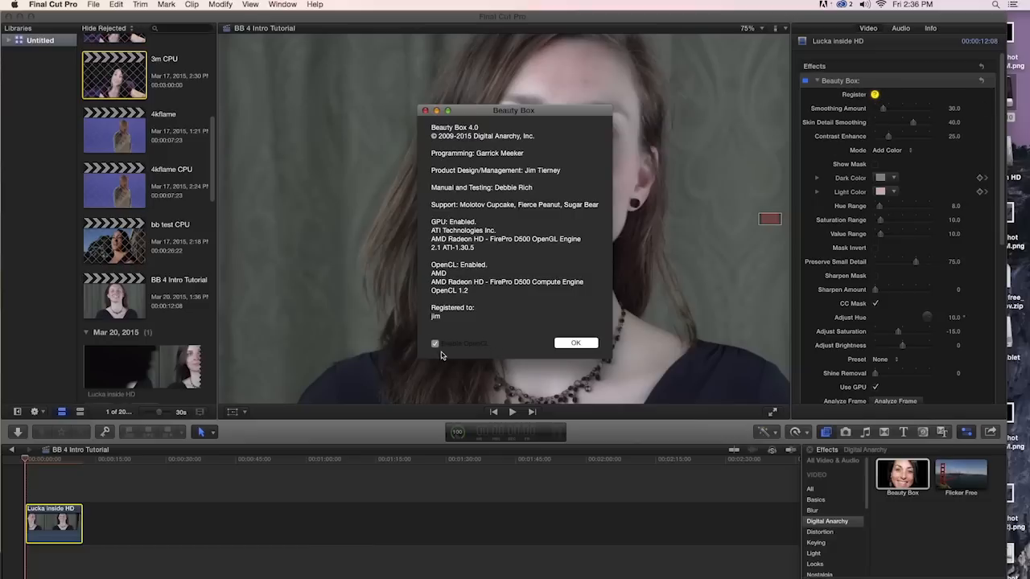
mouse_move(494, 353)
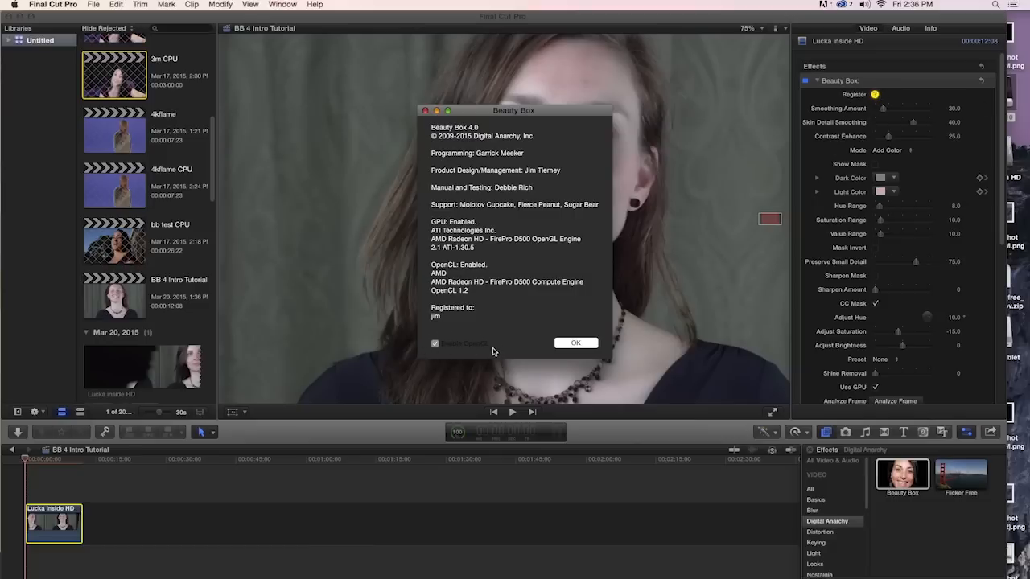
mouse_move(523, 277)
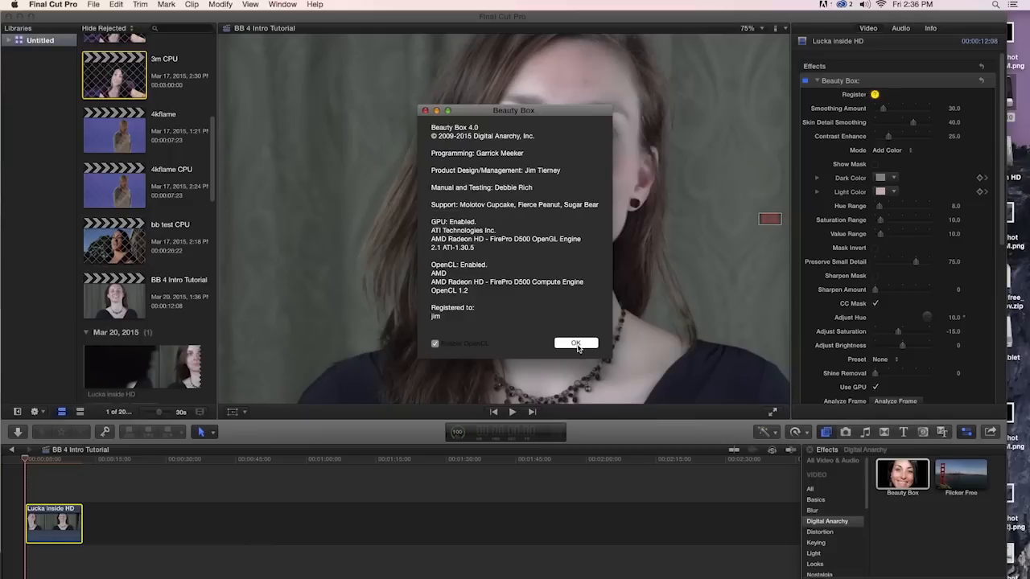
click(575, 343)
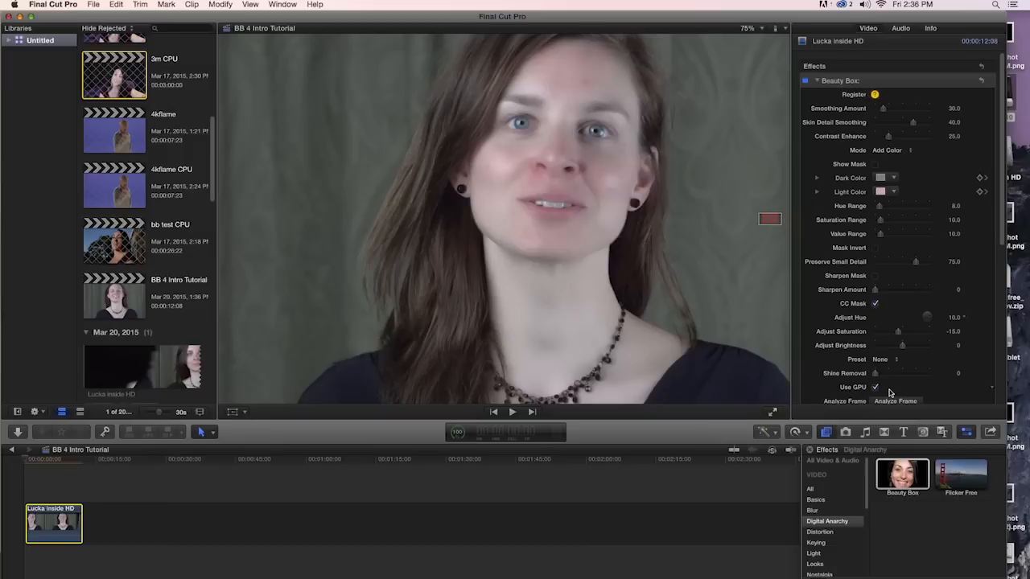
mouse_move(877, 402)
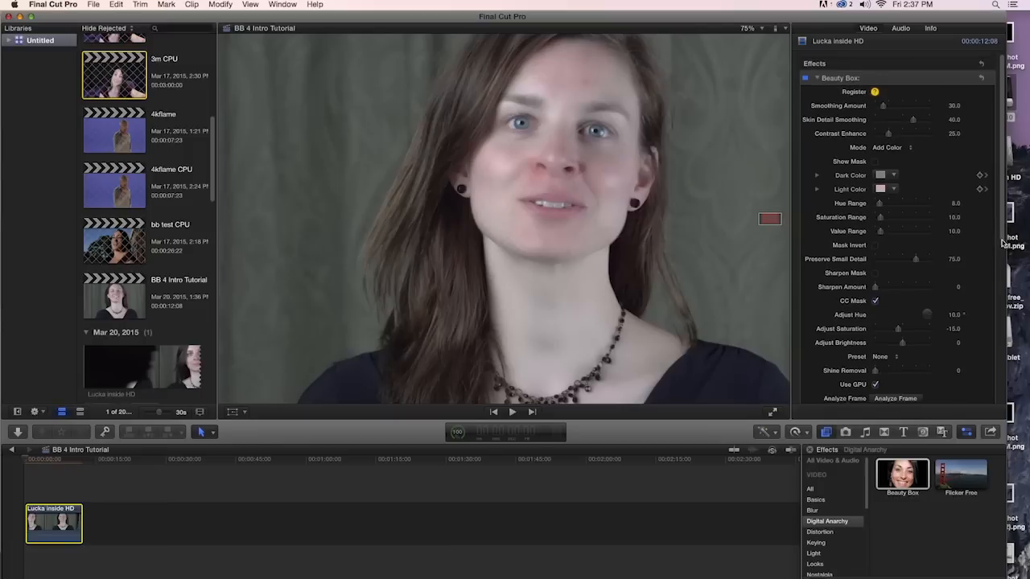
scroll(down, 3)
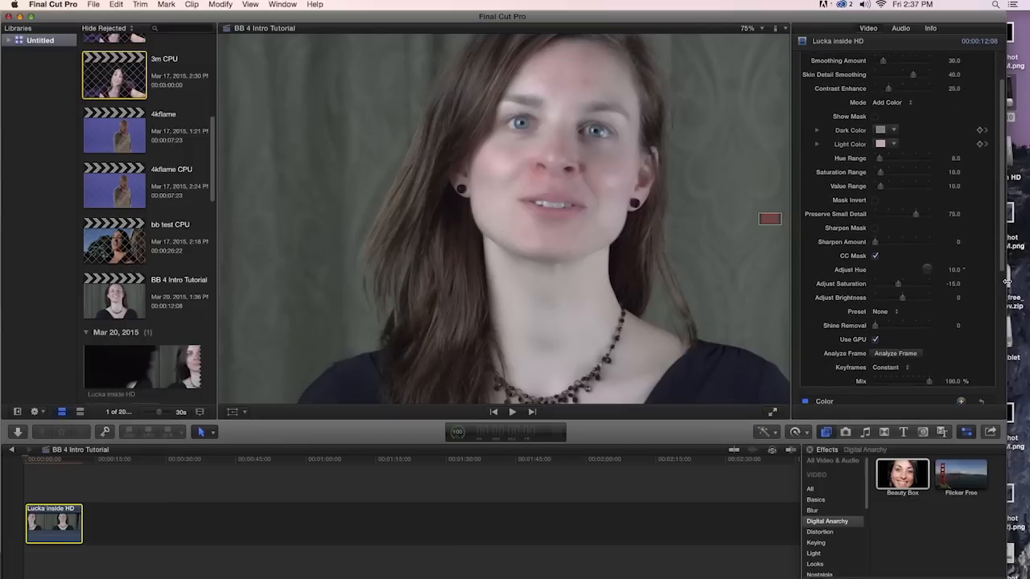